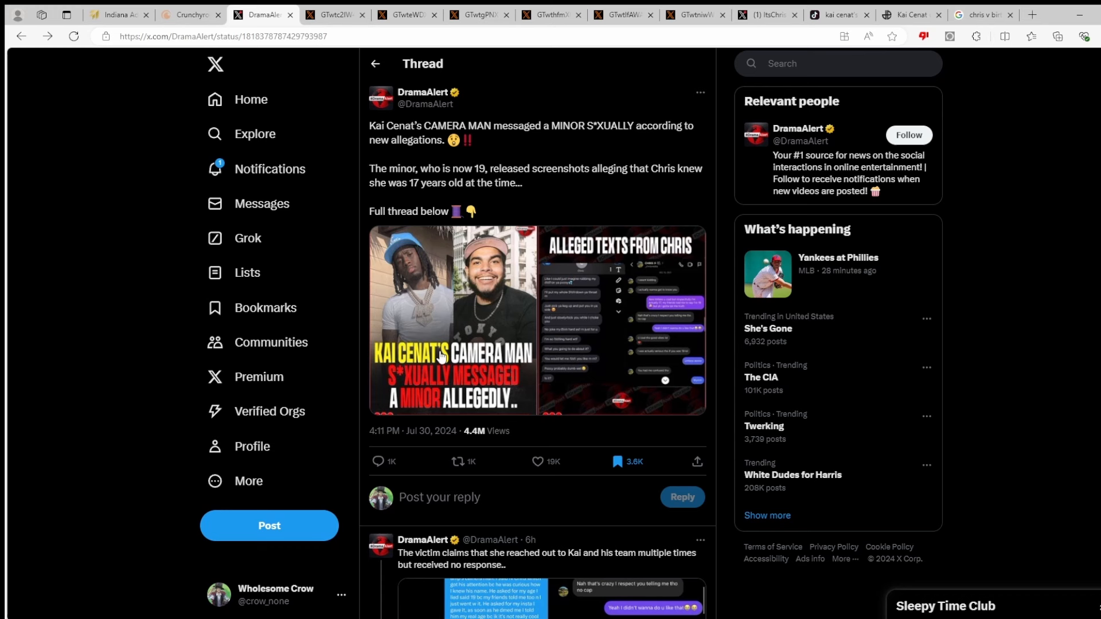
pyautogui.moveTo(414, 124)
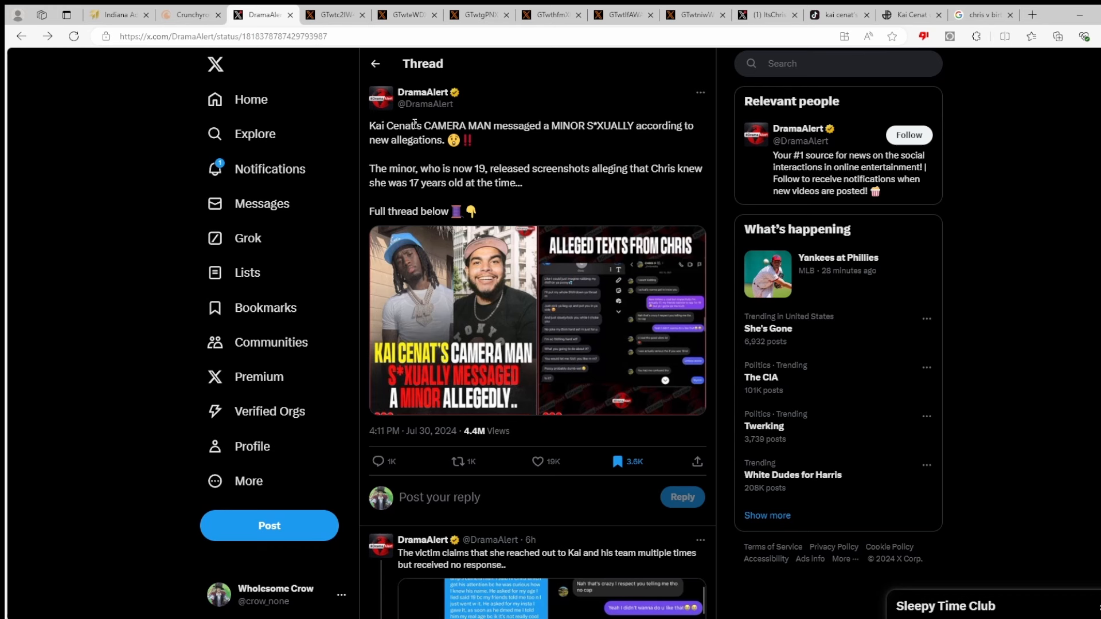
pyautogui.moveTo(649, 200)
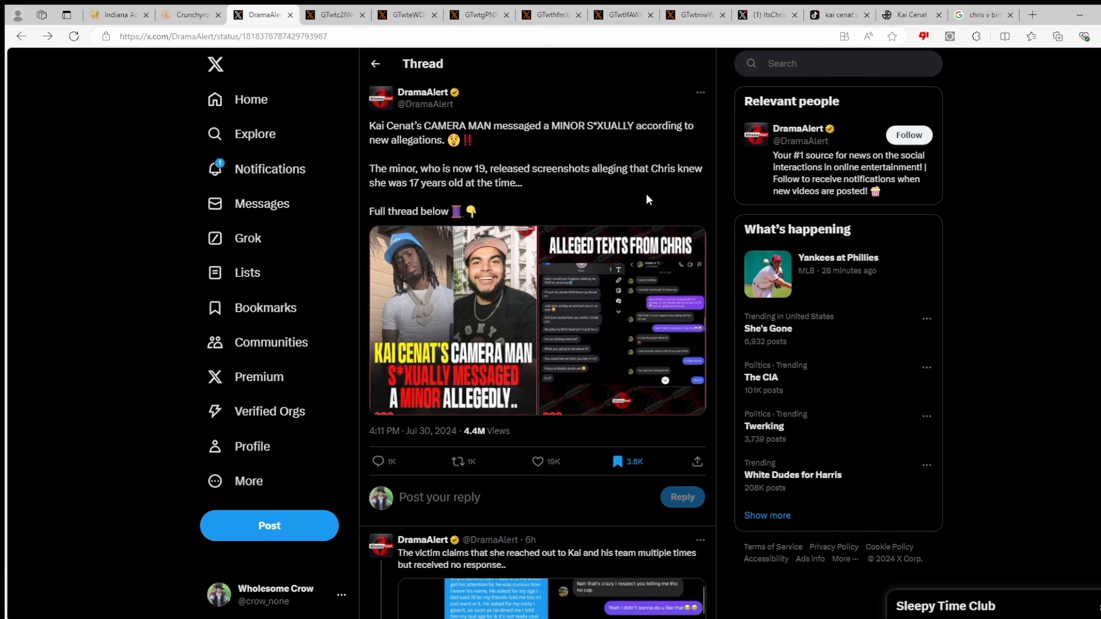
pyautogui.moveTo(346, 64)
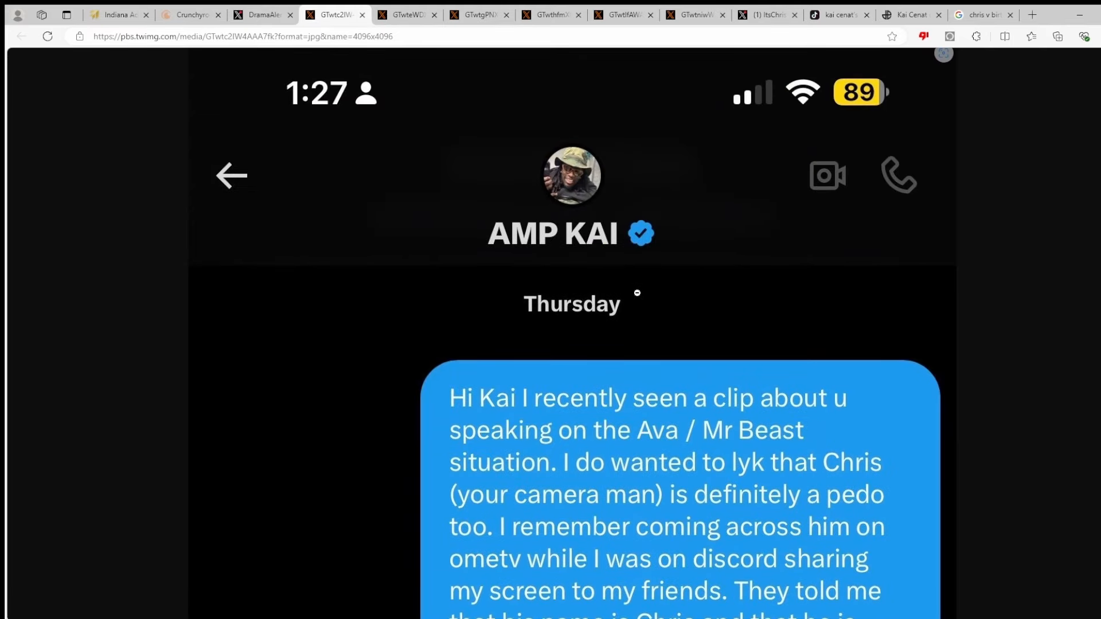
pyautogui.scroll(-3)
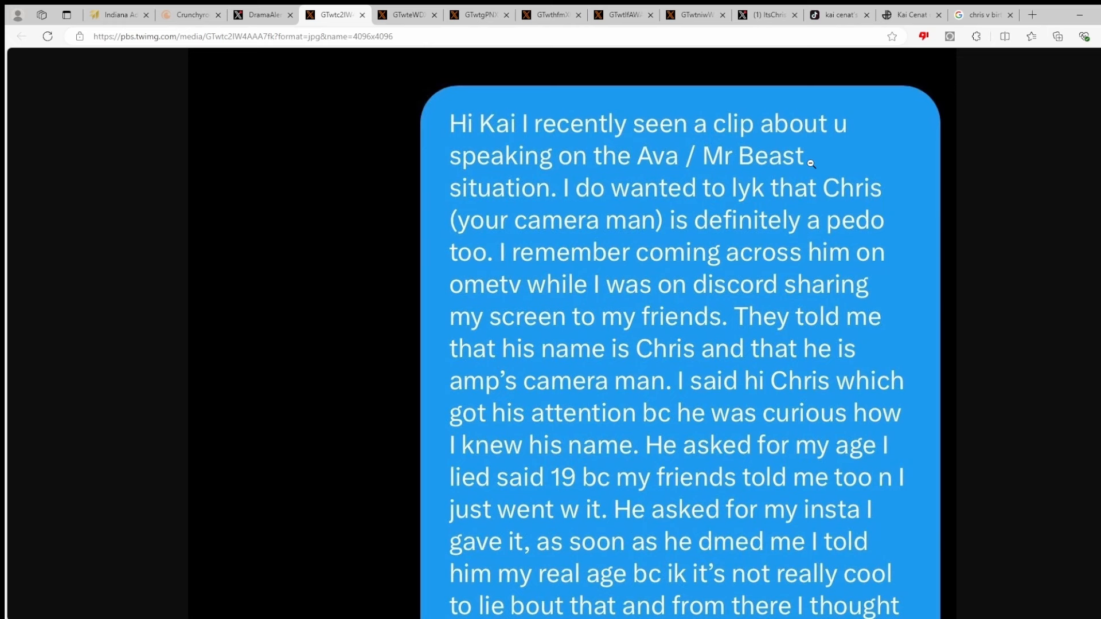
pyautogui.moveTo(711, 174)
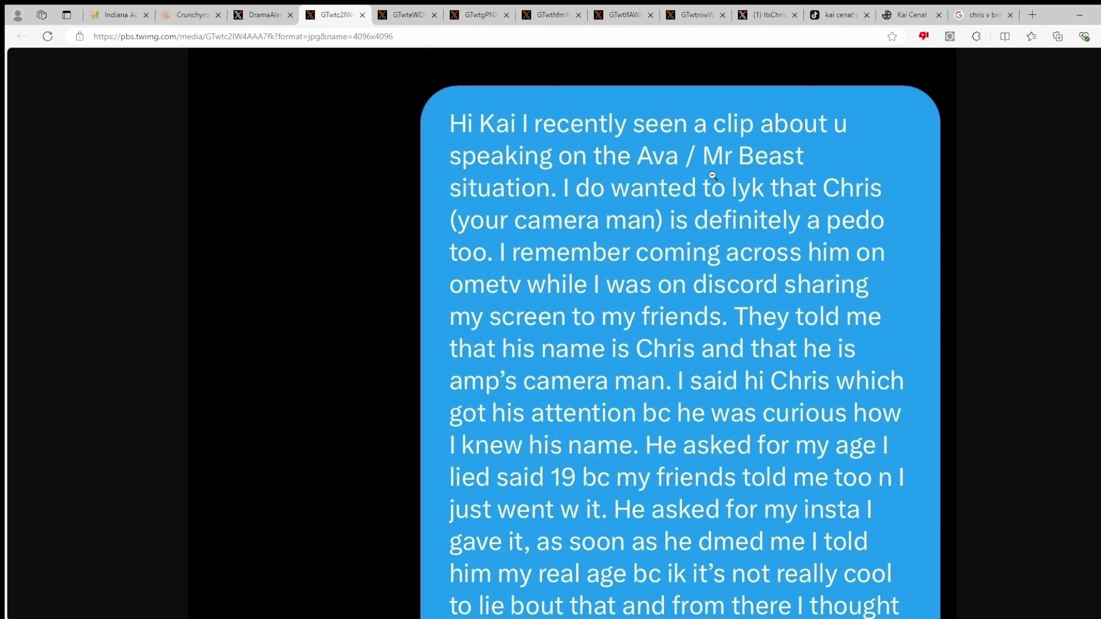
pyautogui.moveTo(754, 199)
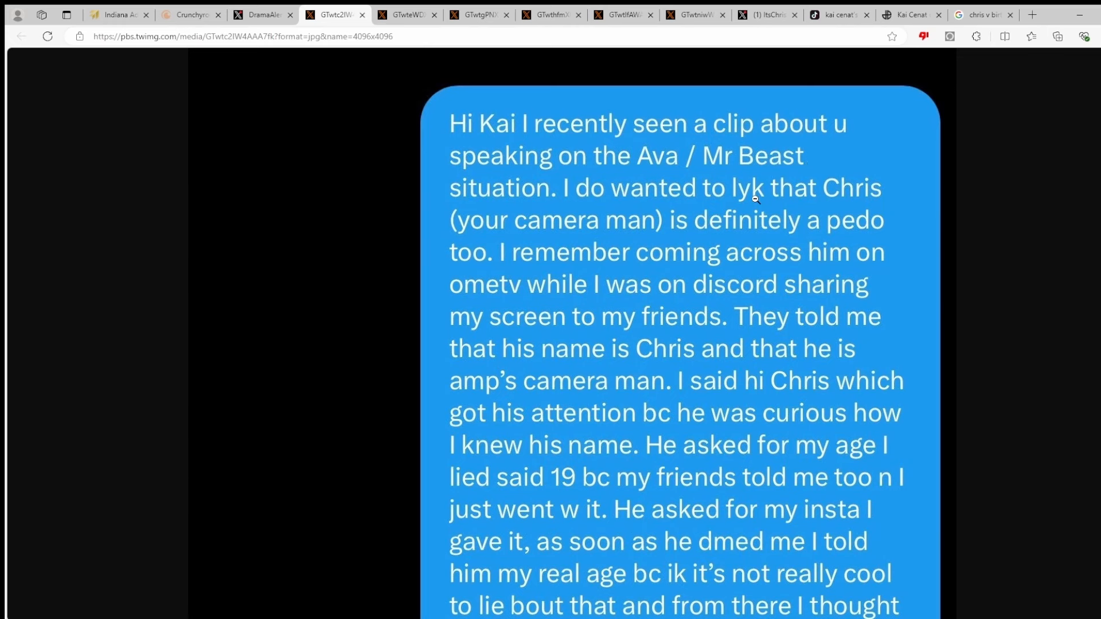
pyautogui.moveTo(803, 218)
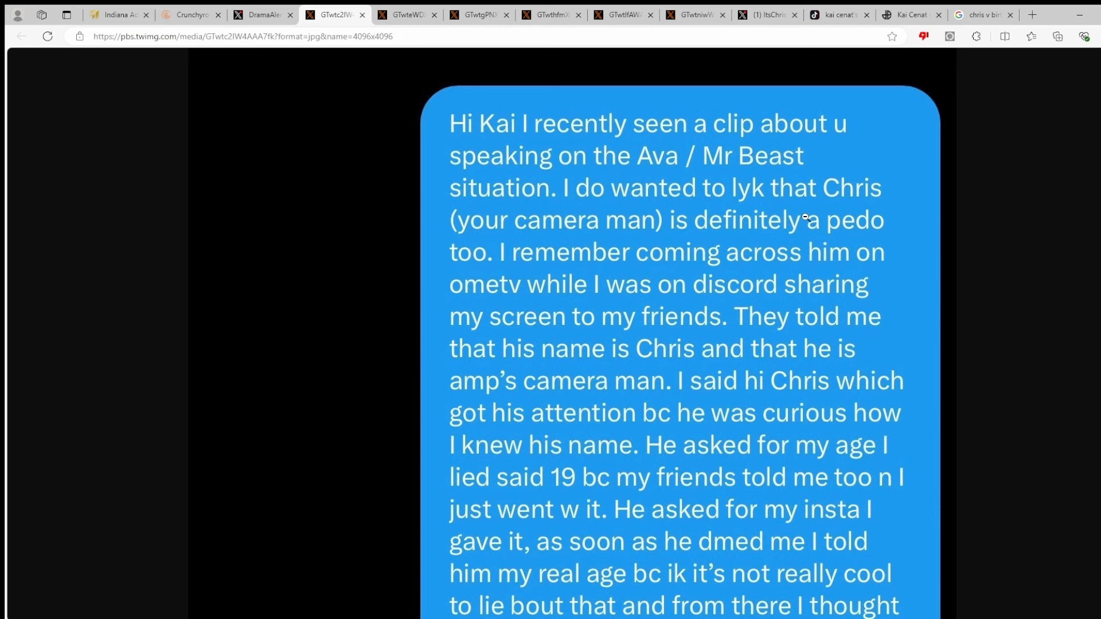
pyautogui.moveTo(644, 268)
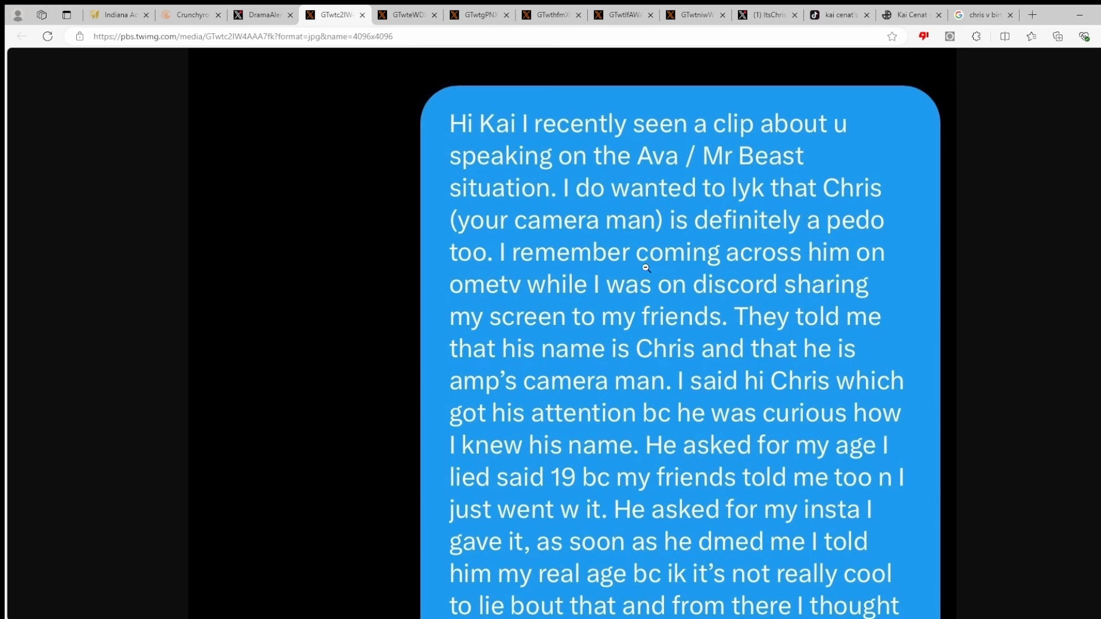
pyautogui.moveTo(584, 312)
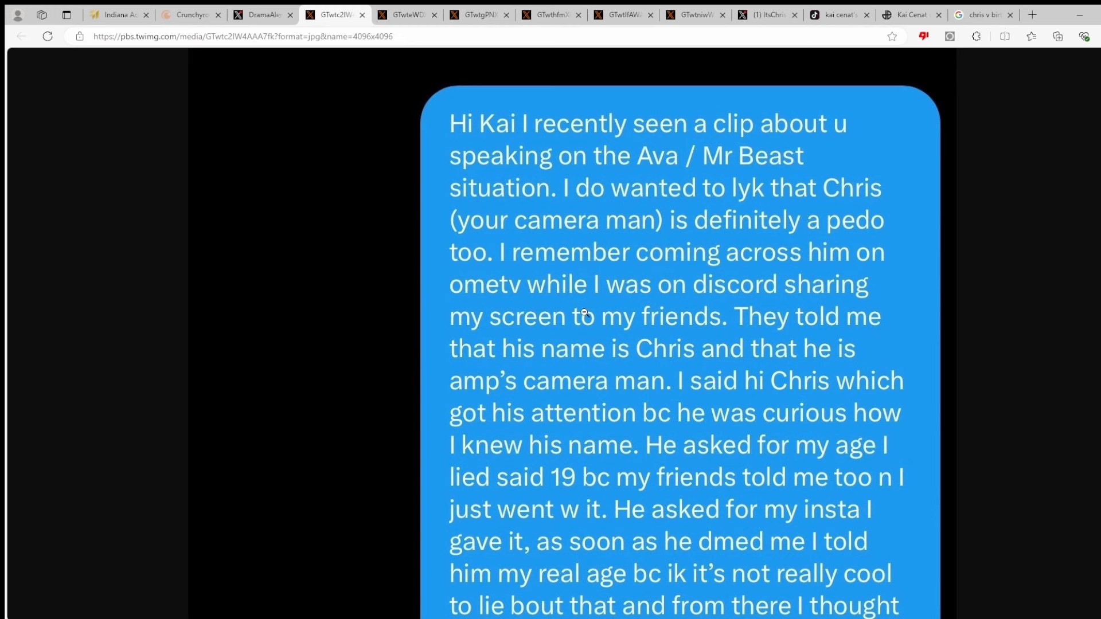
pyautogui.moveTo(733, 308)
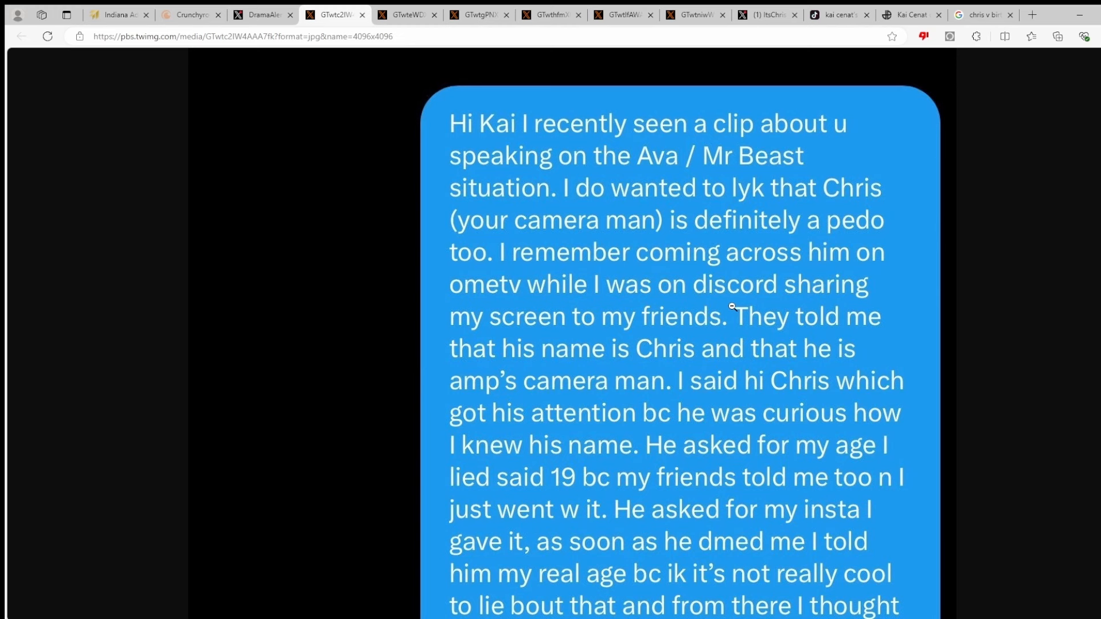
pyautogui.moveTo(624, 303)
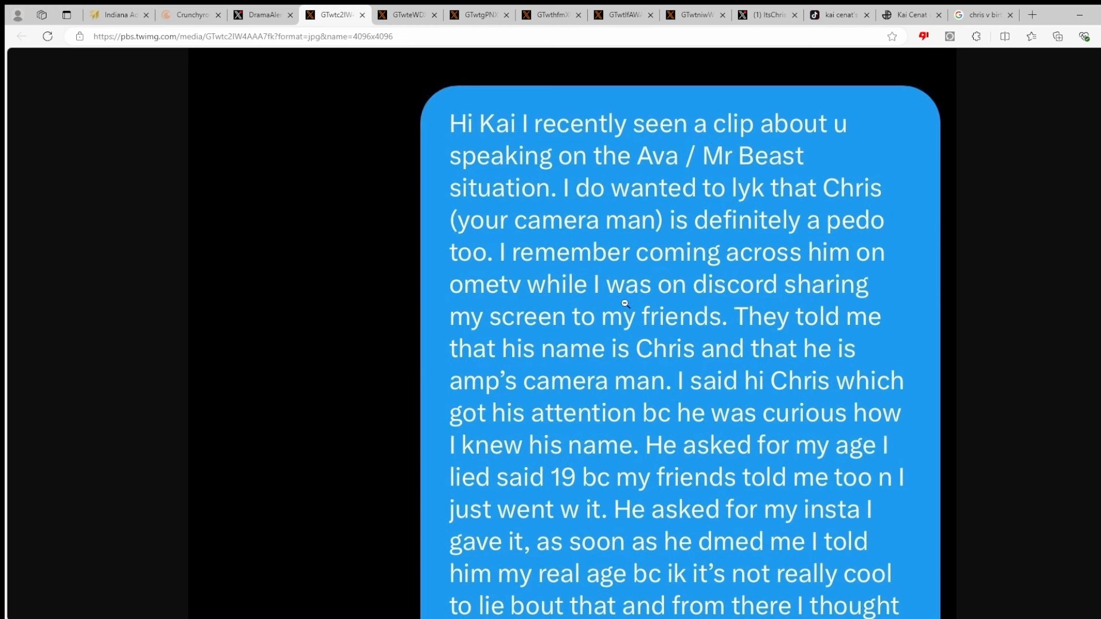
pyautogui.moveTo(864, 337)
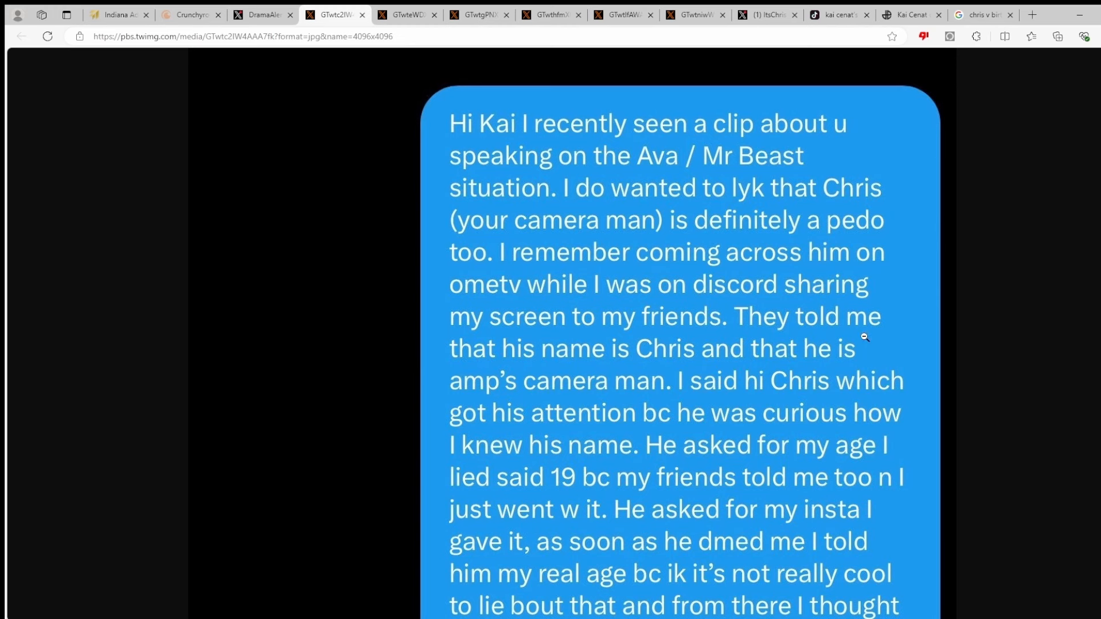
pyautogui.moveTo(979, 352)
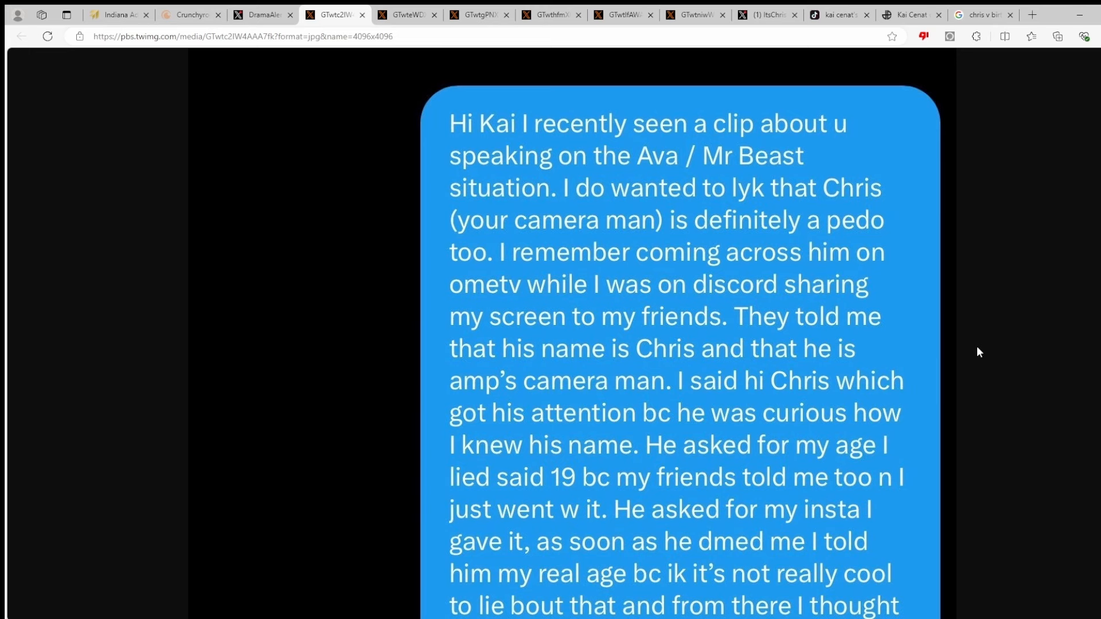
pyautogui.moveTo(783, 345)
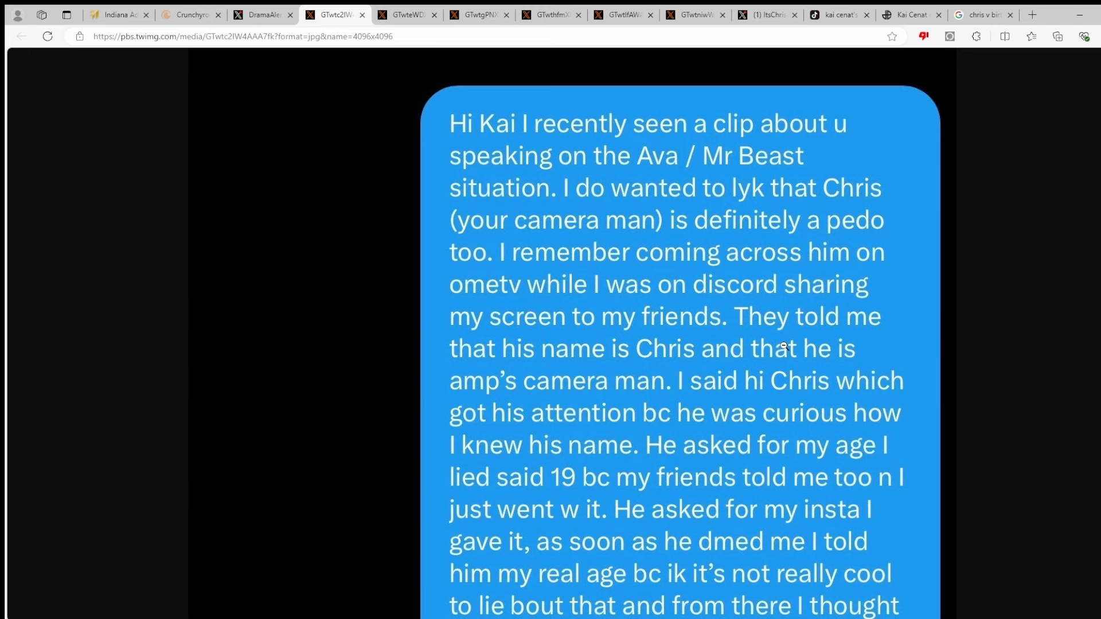
pyautogui.moveTo(918, 455)
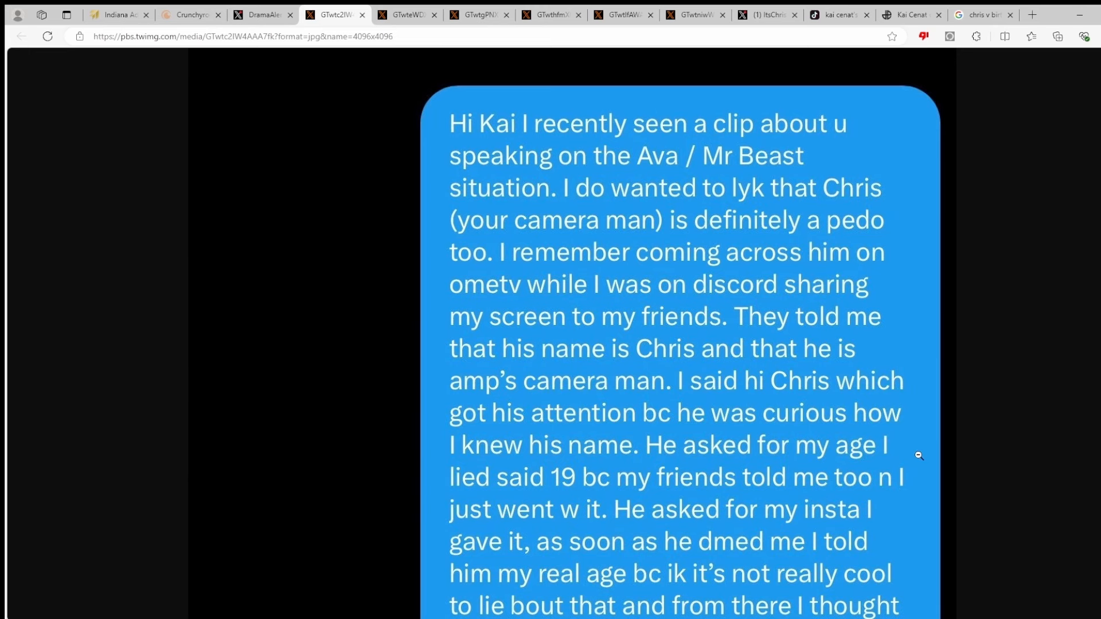
pyautogui.scroll(-3)
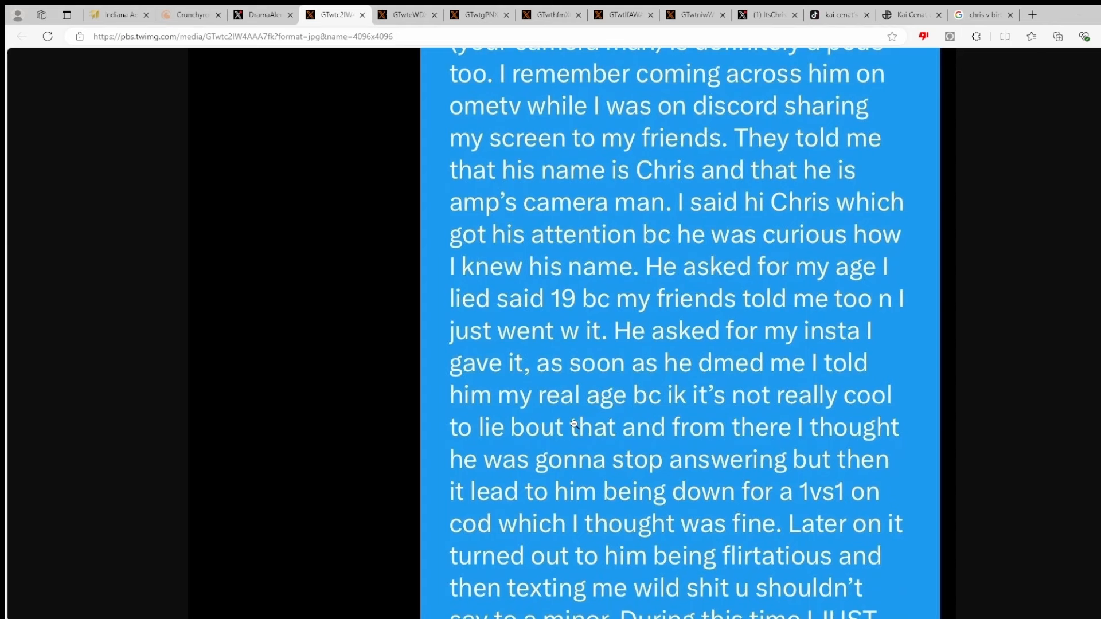
pyautogui.moveTo(554, 321)
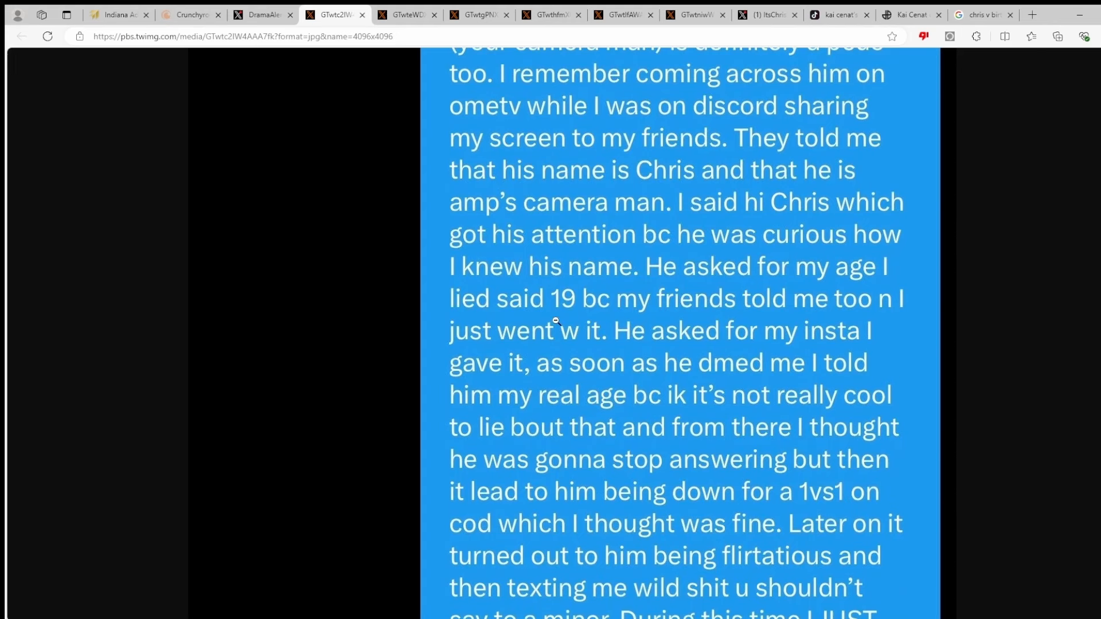
pyautogui.moveTo(846, 330)
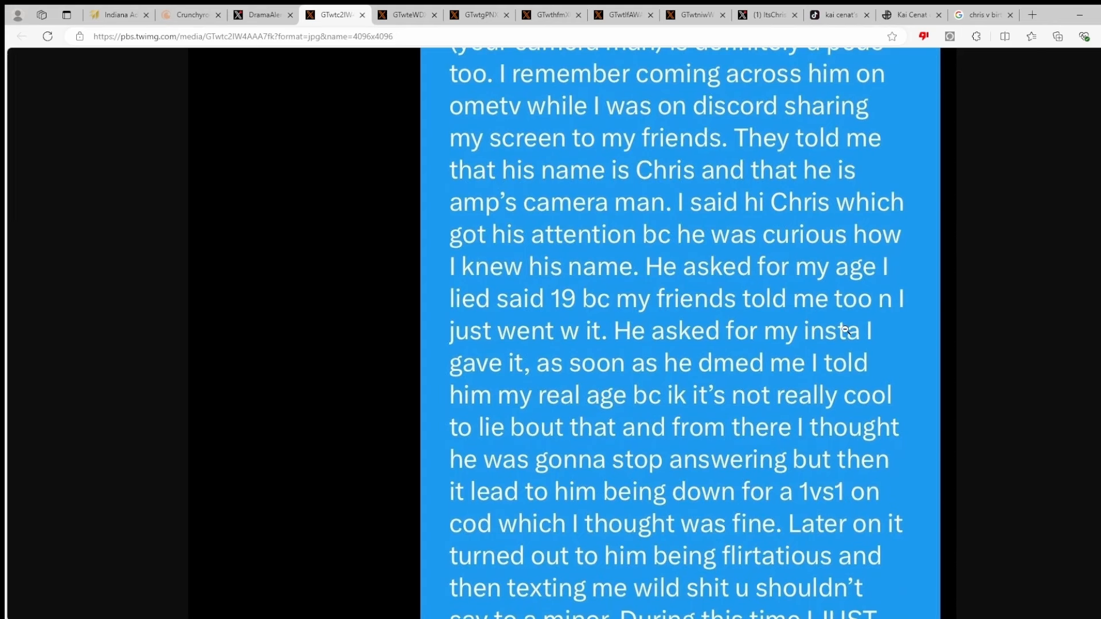
pyautogui.moveTo(968, 344)
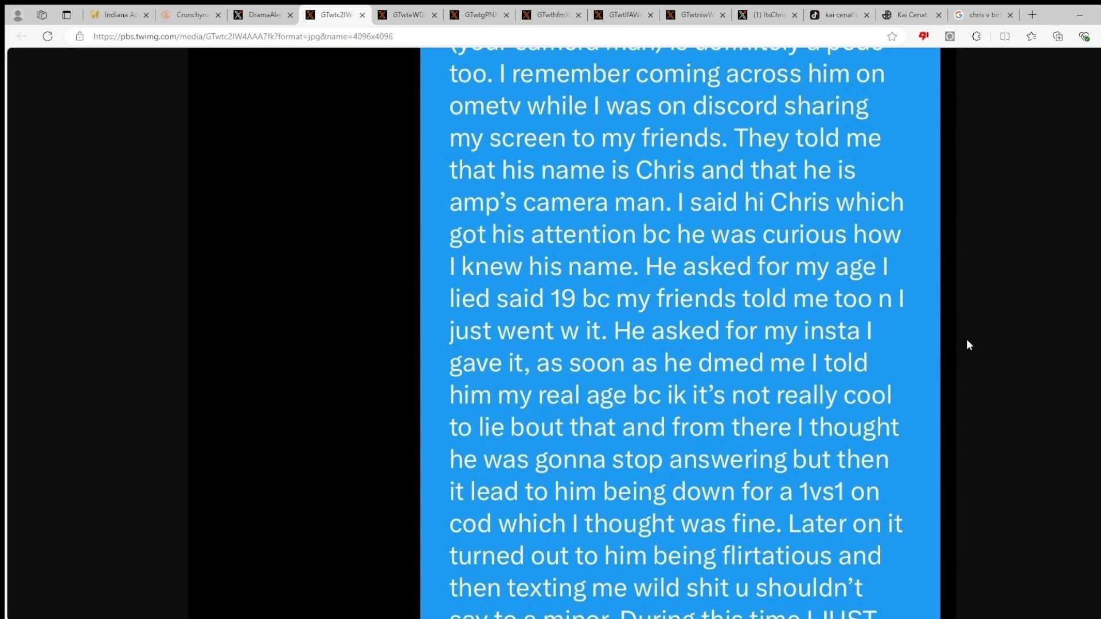
pyautogui.moveTo(746, 330)
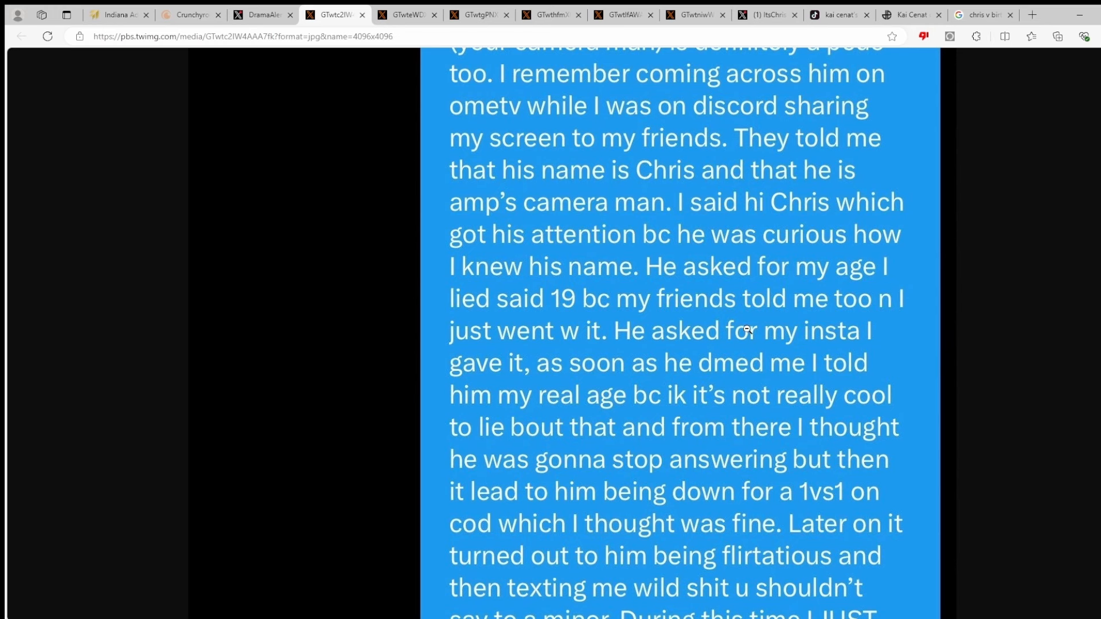
pyautogui.moveTo(577, 440)
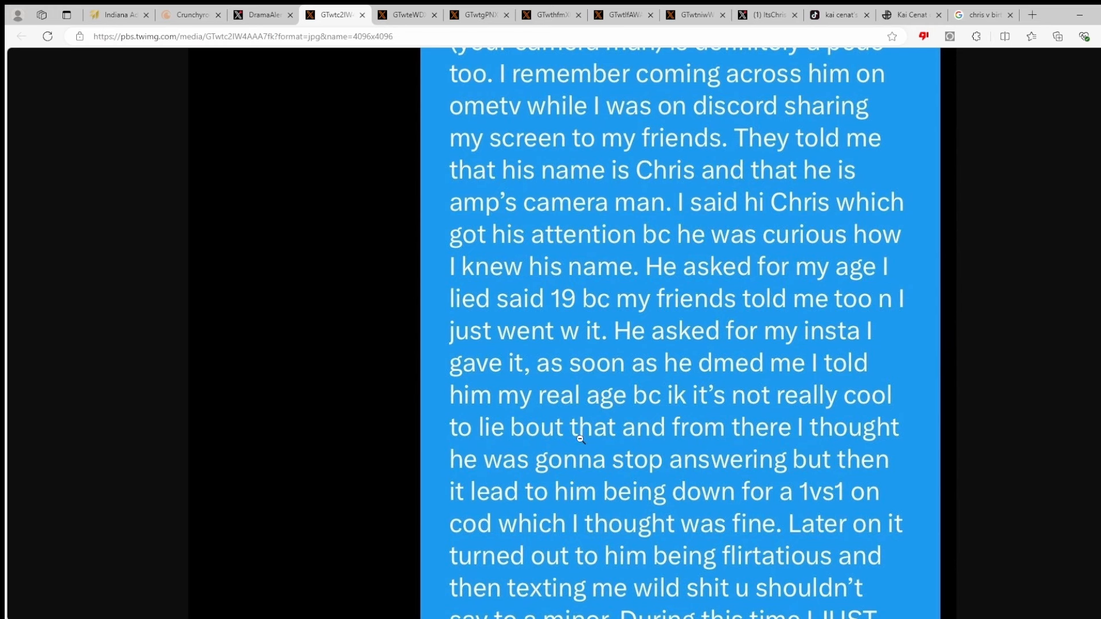
pyautogui.moveTo(940, 417)
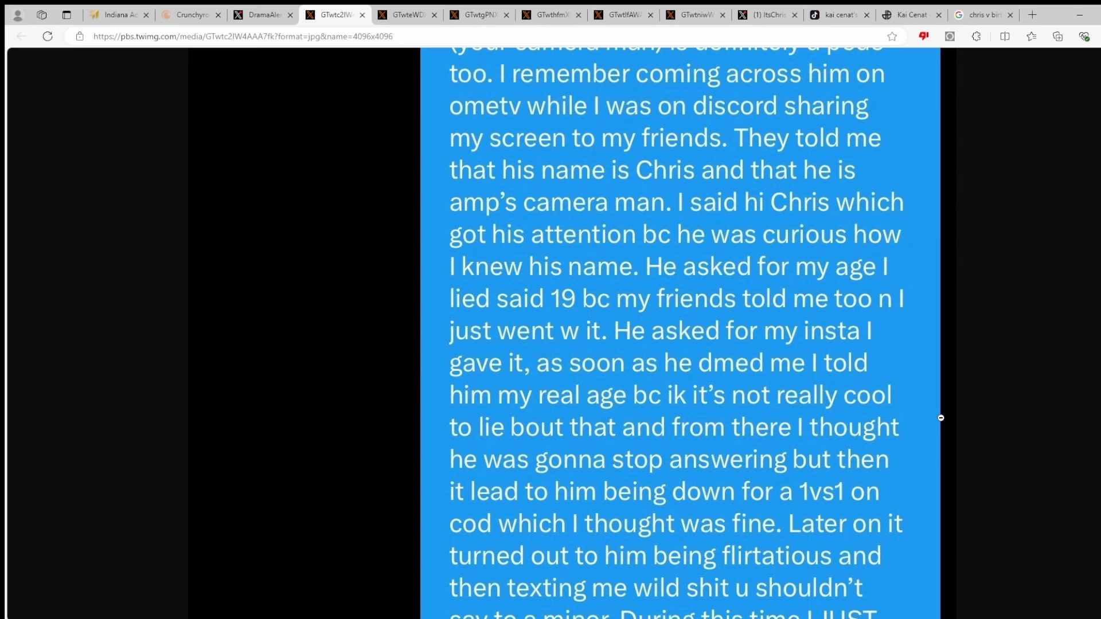
pyautogui.moveTo(771, 420)
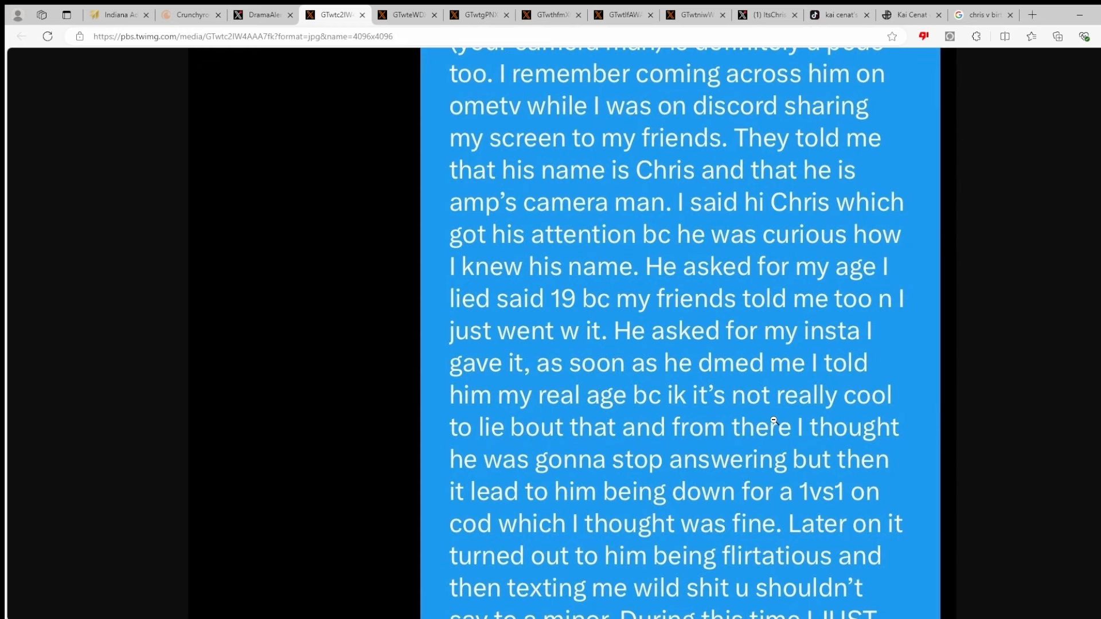
pyautogui.moveTo(421, 363)
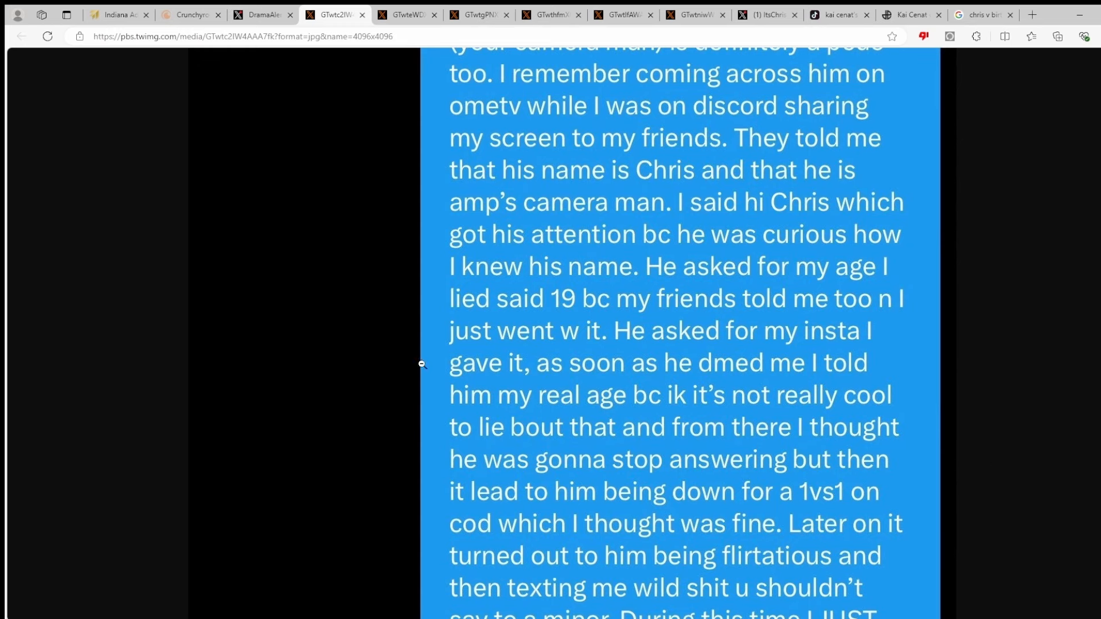
pyautogui.scroll(-3)
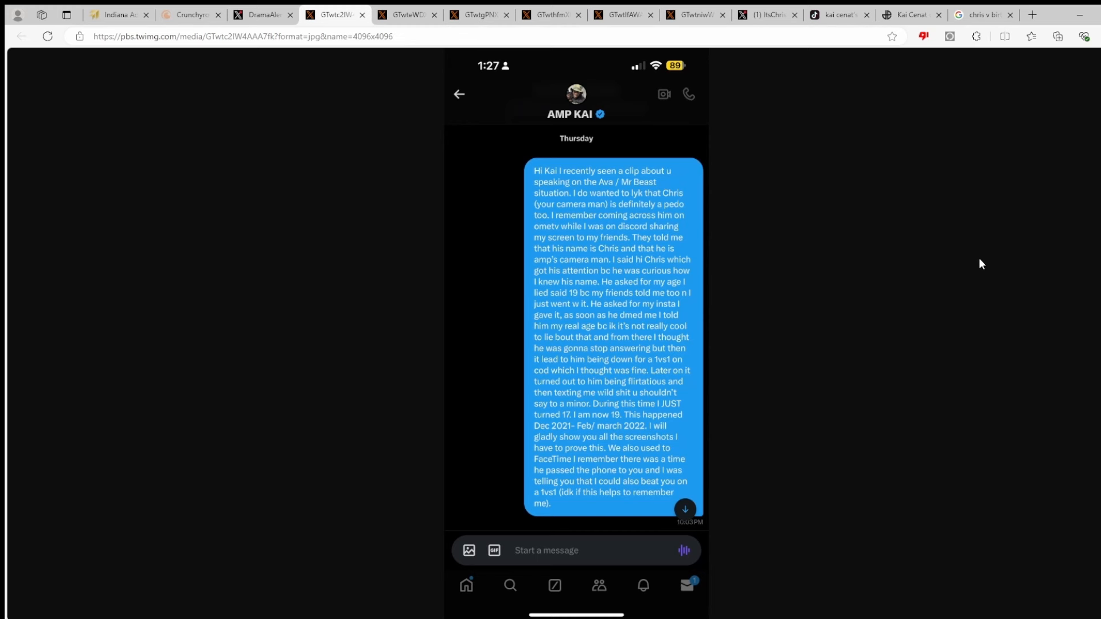
pyautogui.moveTo(728, 157)
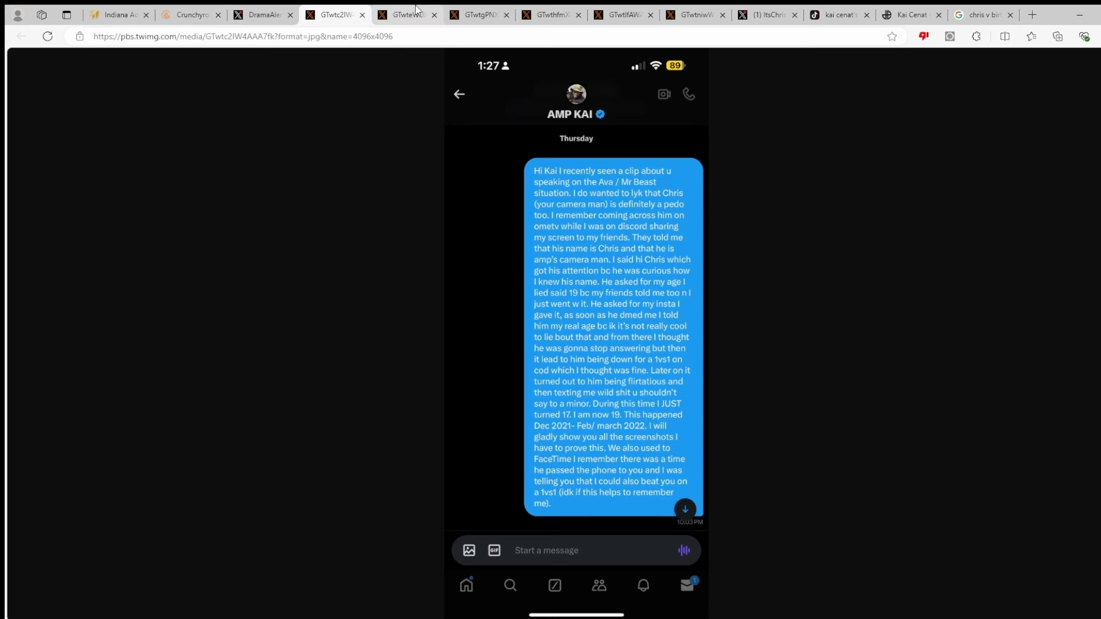
pyautogui.moveTo(349, 285)
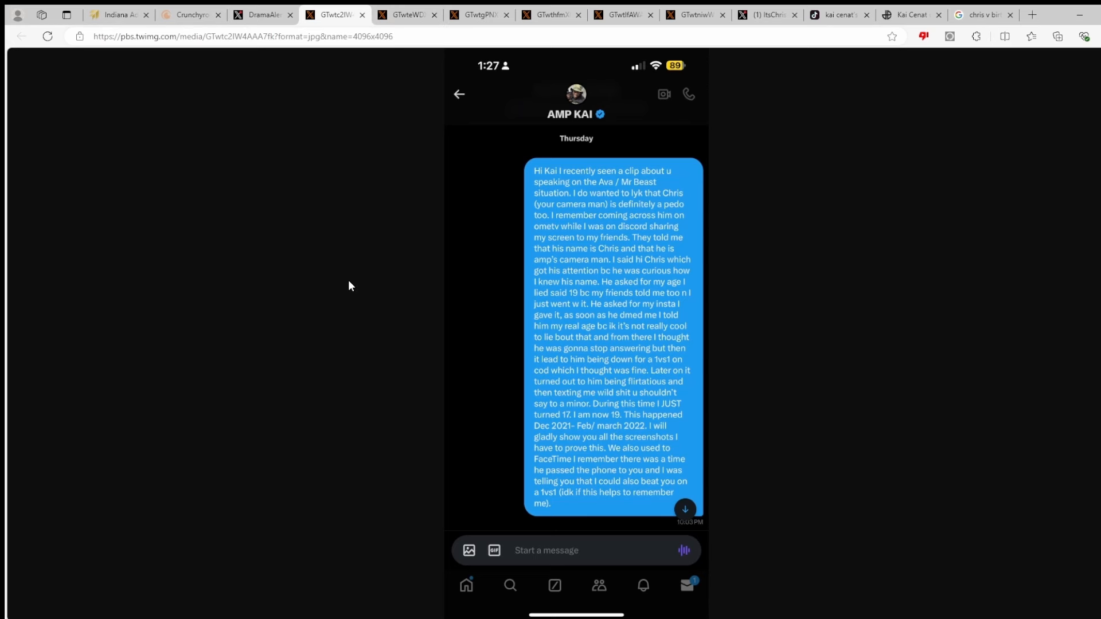
# Read down the first chat screenshot with Chris from December 2021
pyautogui.click(406, 14)
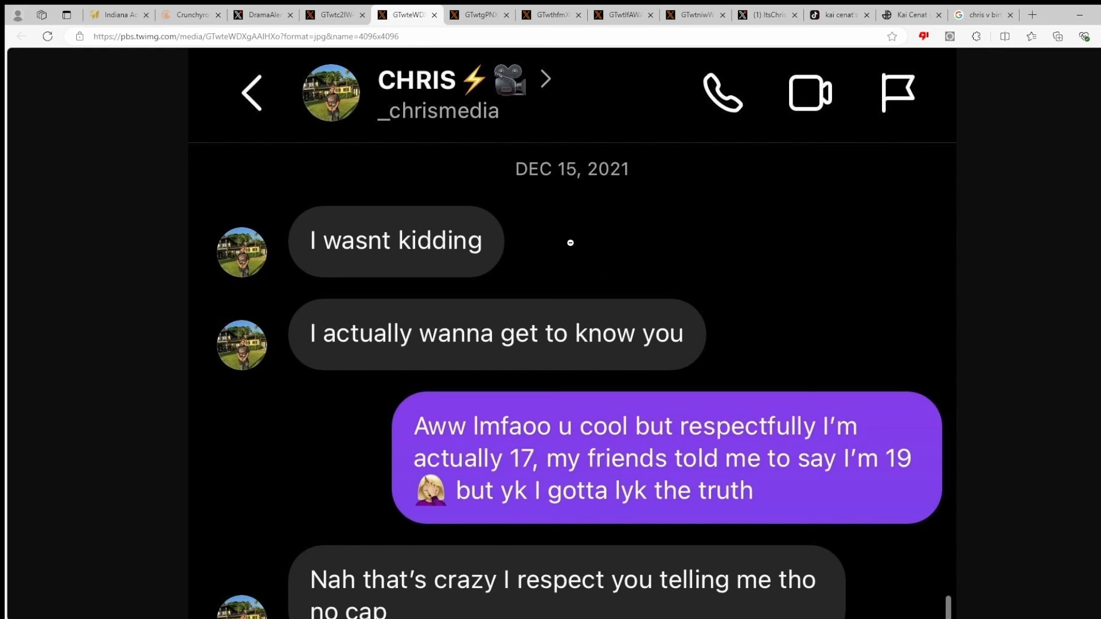
pyautogui.moveTo(398, 213)
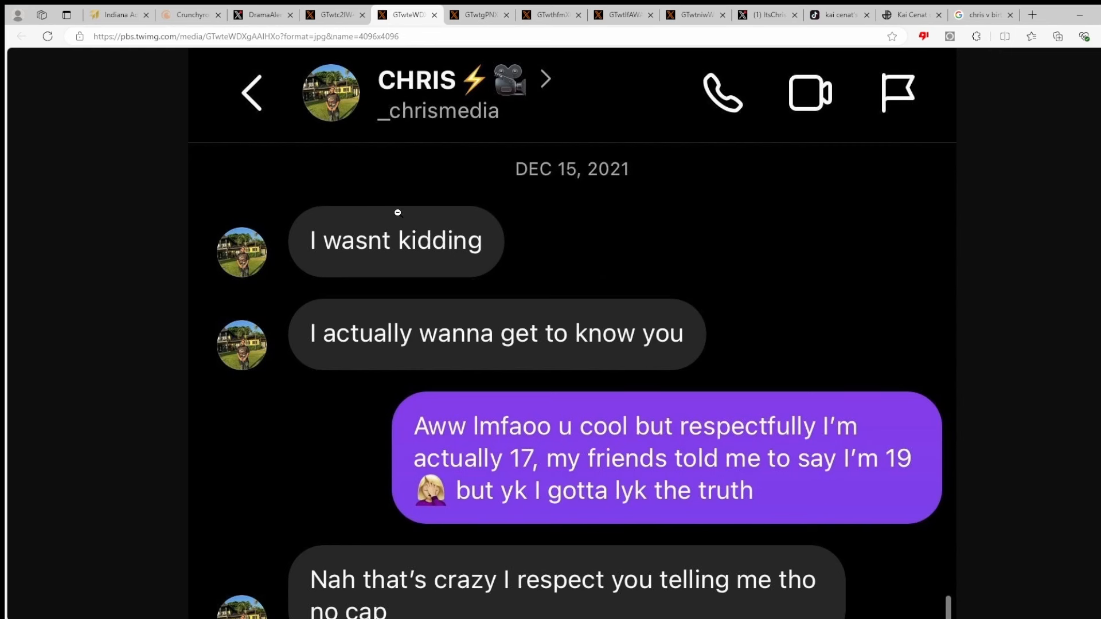
pyautogui.moveTo(513, 113)
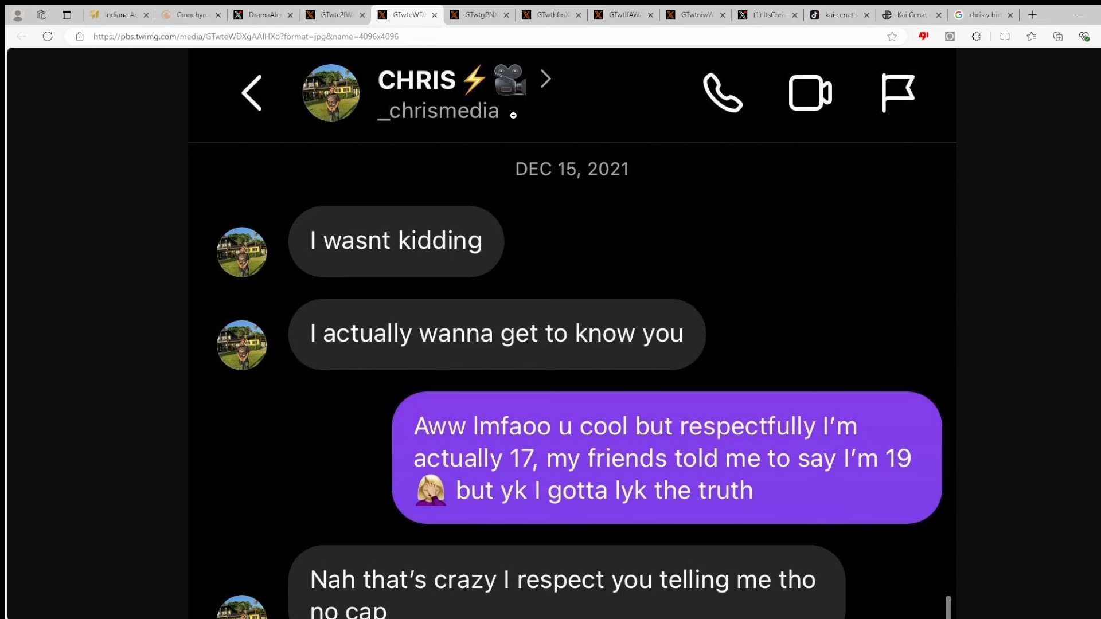
pyautogui.moveTo(714, 164)
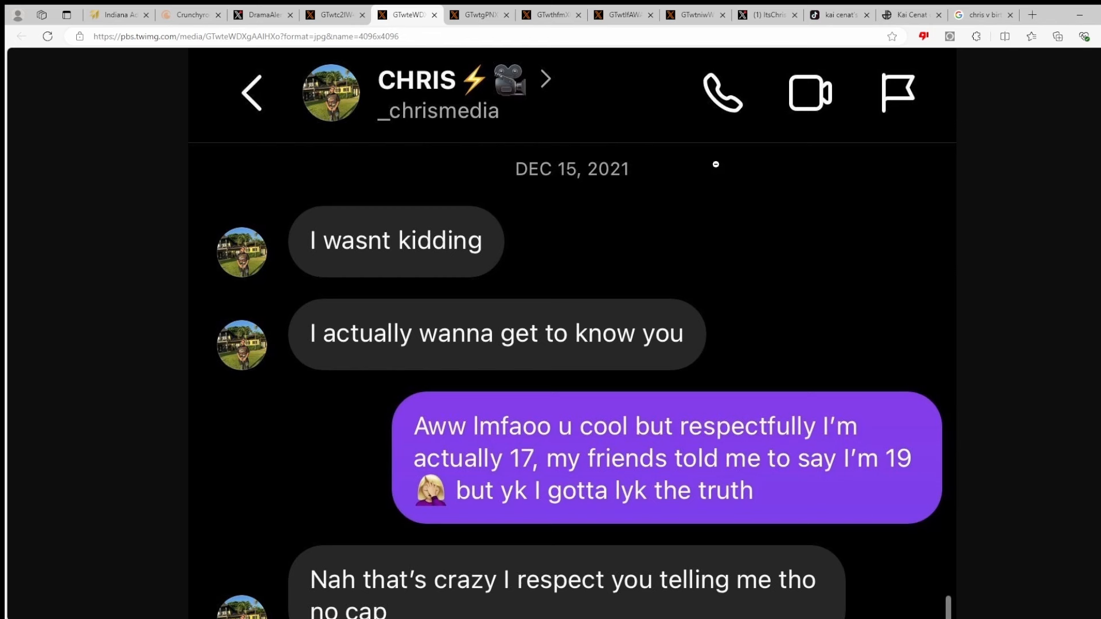
pyautogui.moveTo(384, 268)
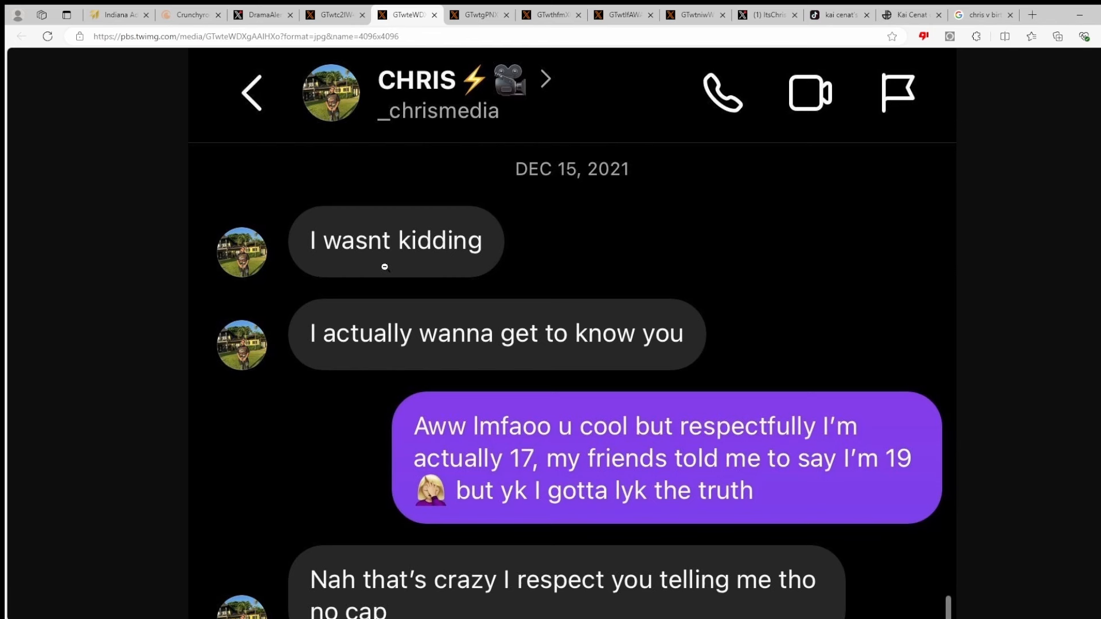
pyautogui.scroll(-3)
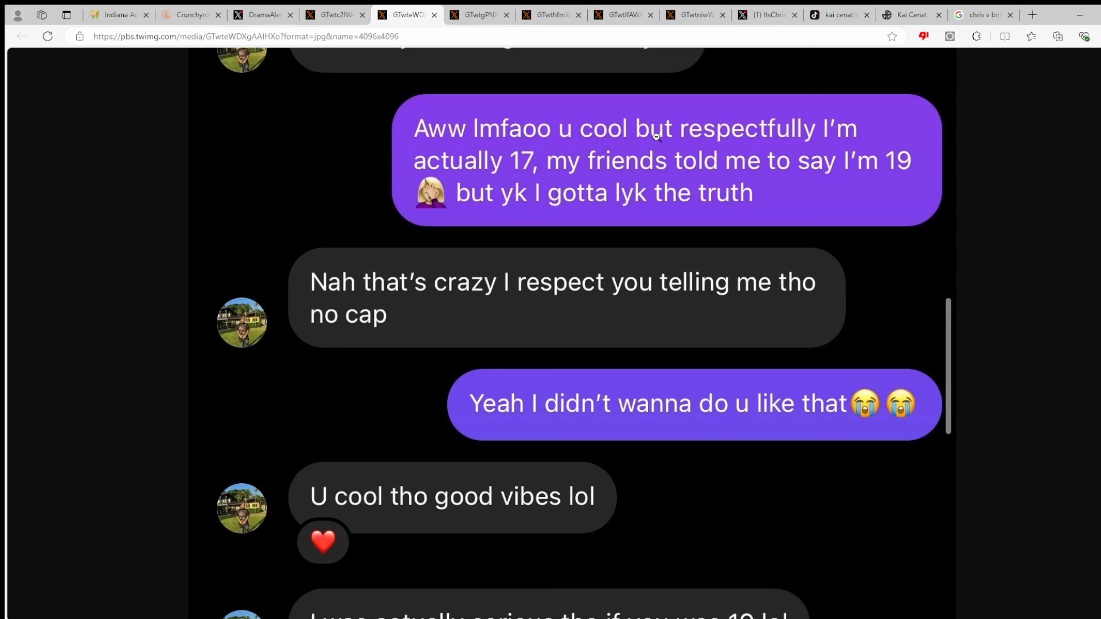
pyautogui.moveTo(519, 185)
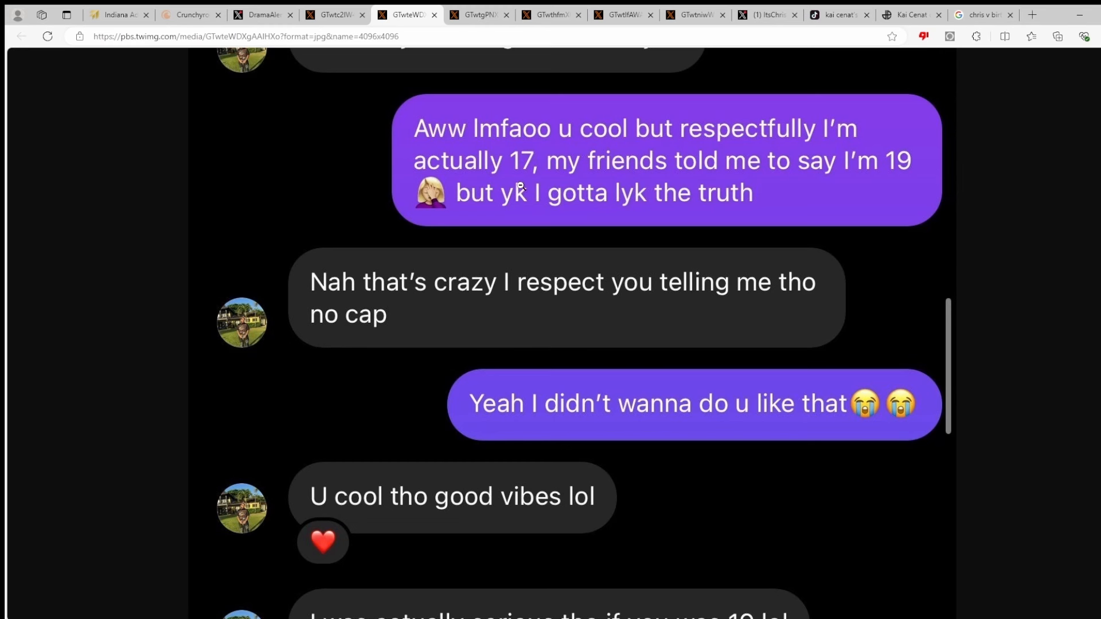
pyautogui.moveTo(618, 195)
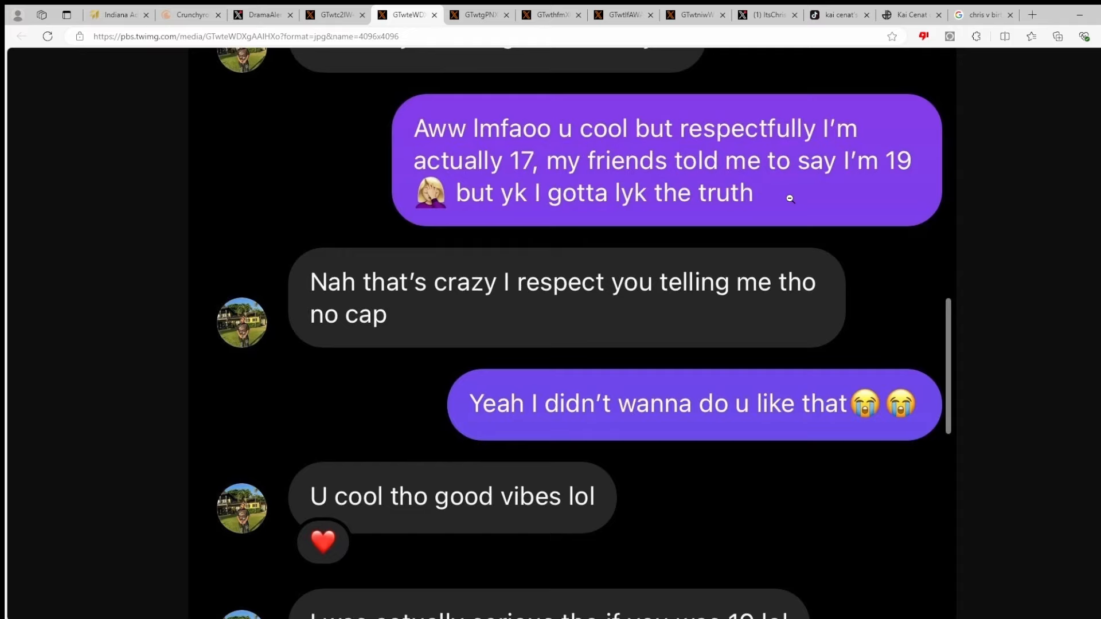
pyautogui.scroll(-3)
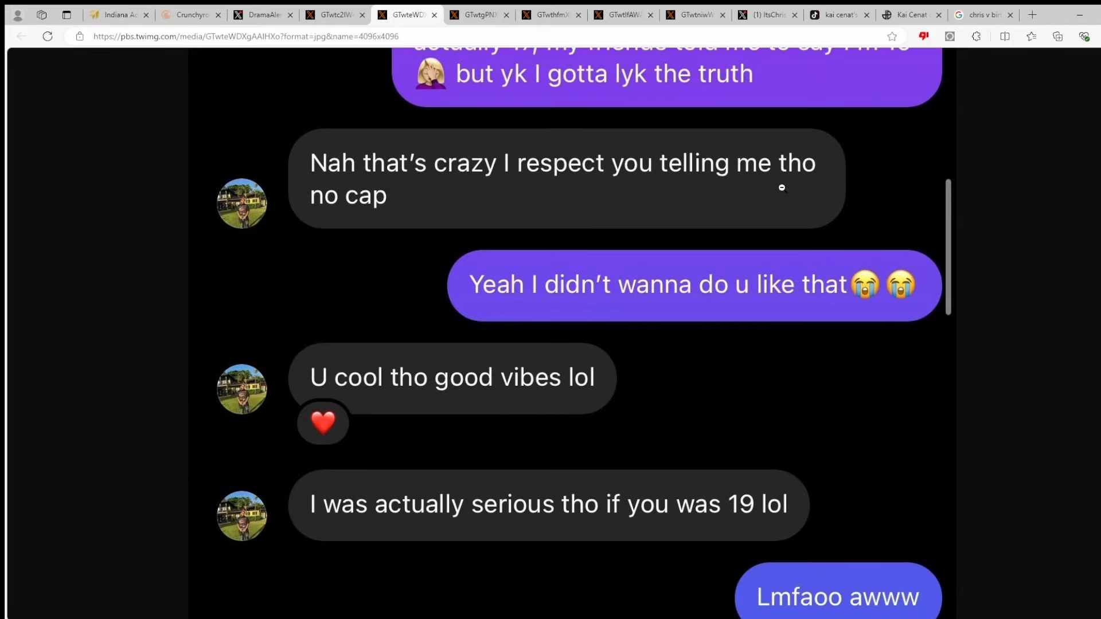
pyautogui.moveTo(740, 301)
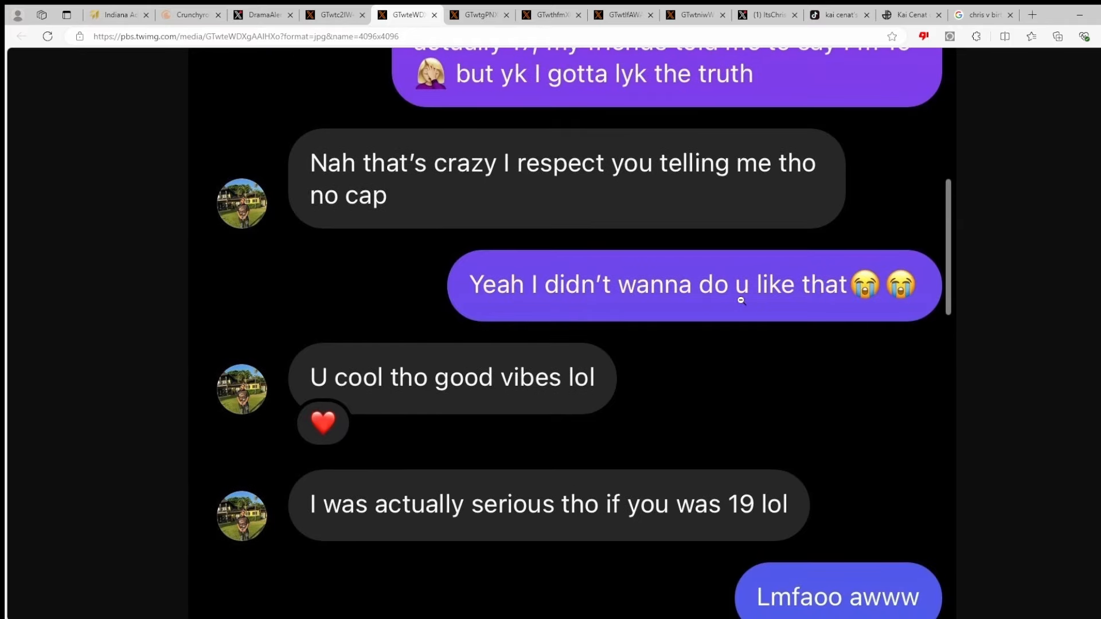
pyautogui.scroll(-3)
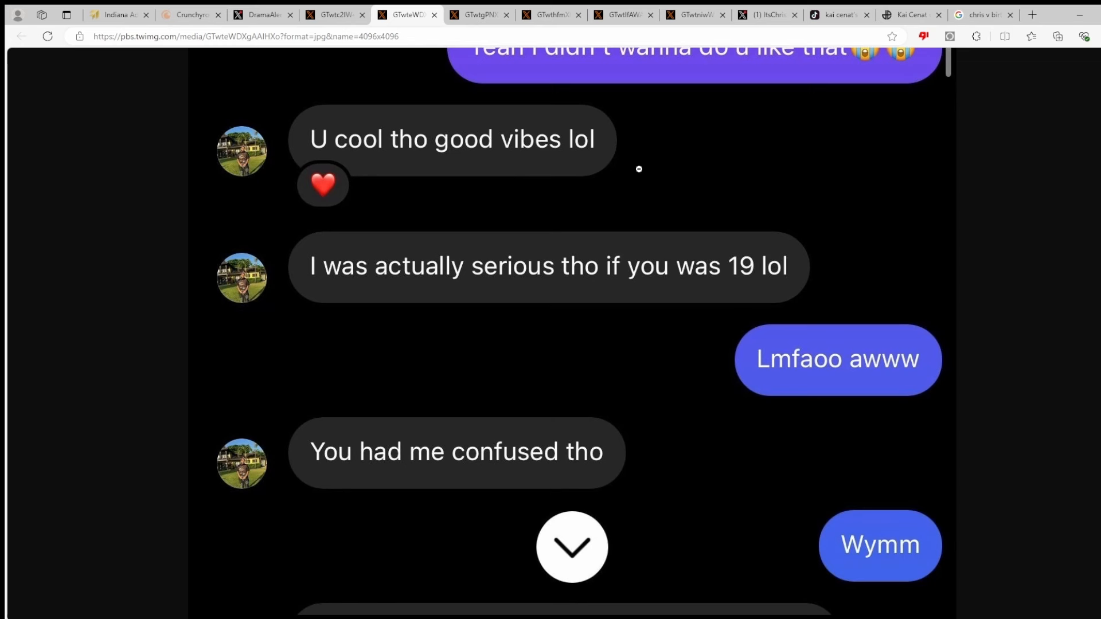
pyautogui.moveTo(612, 273)
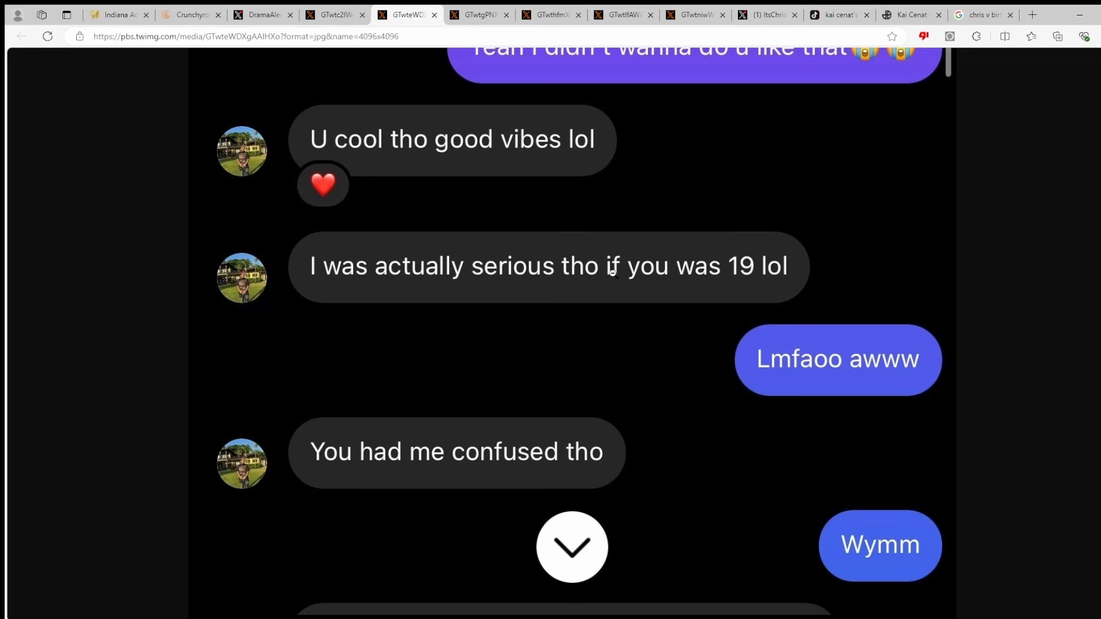
pyautogui.moveTo(811, 246)
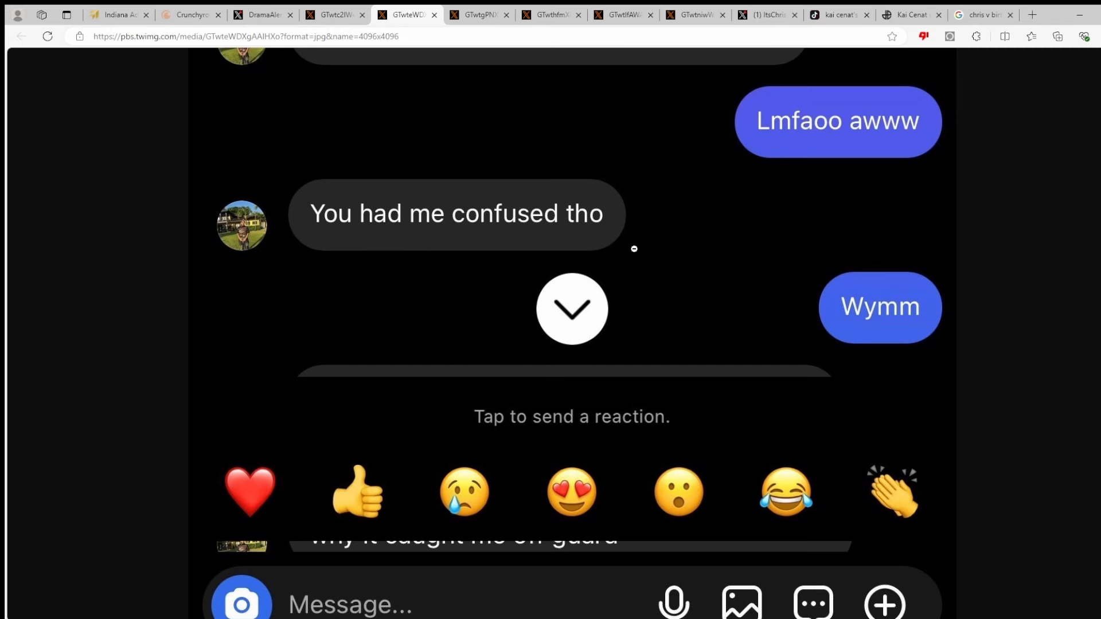
# Read the next chat screenshot and the one continuing the Discord conversation
pyautogui.click(479, 14)
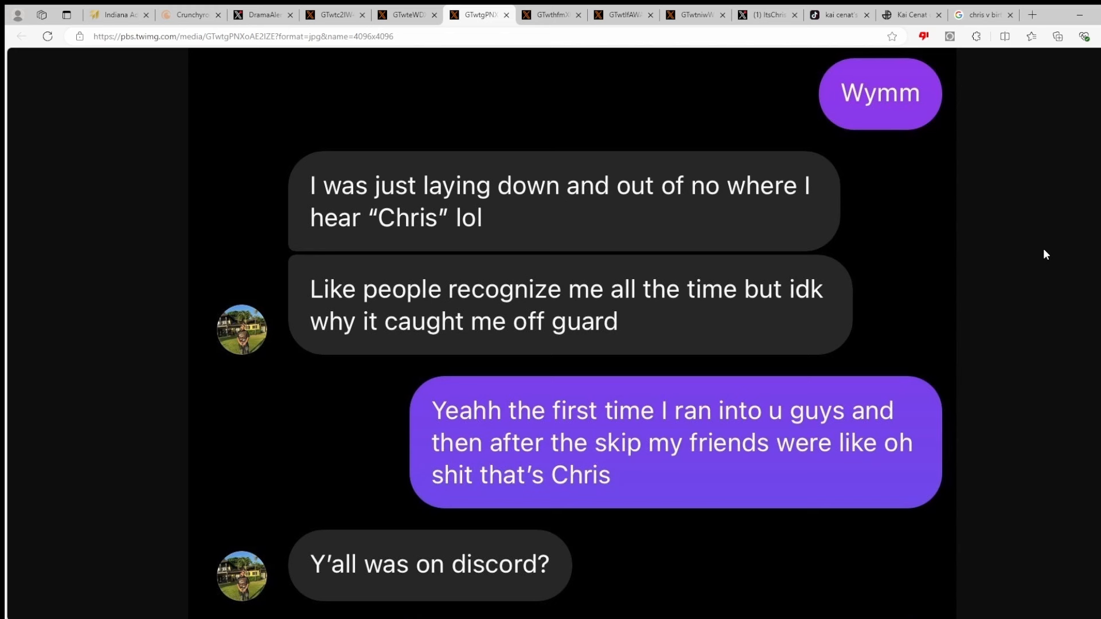
pyautogui.moveTo(1038, 253)
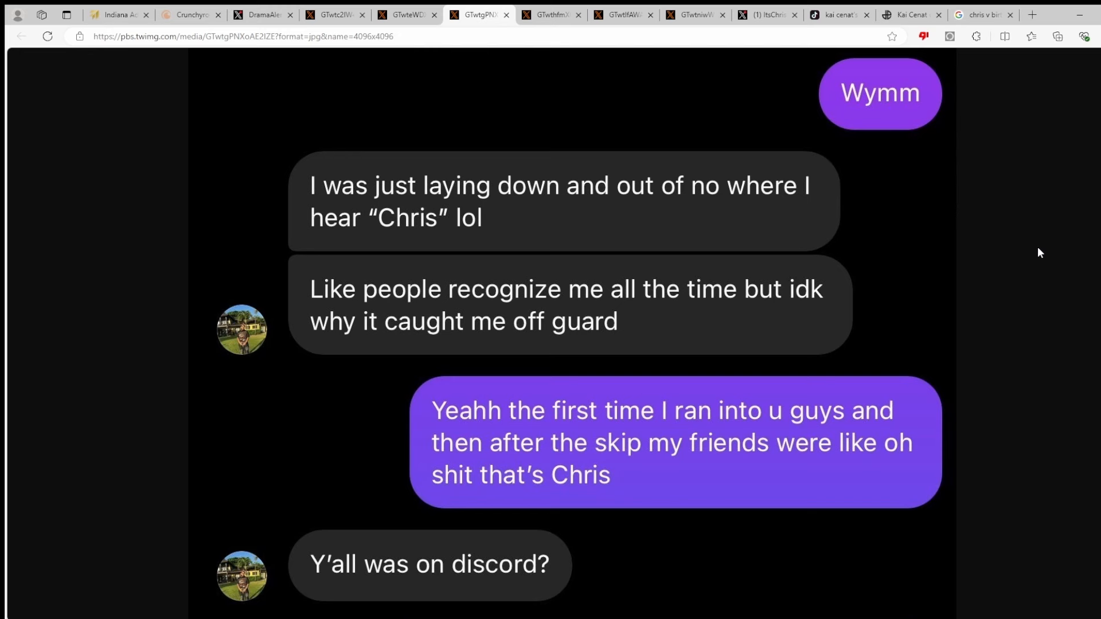
pyautogui.moveTo(974, 243)
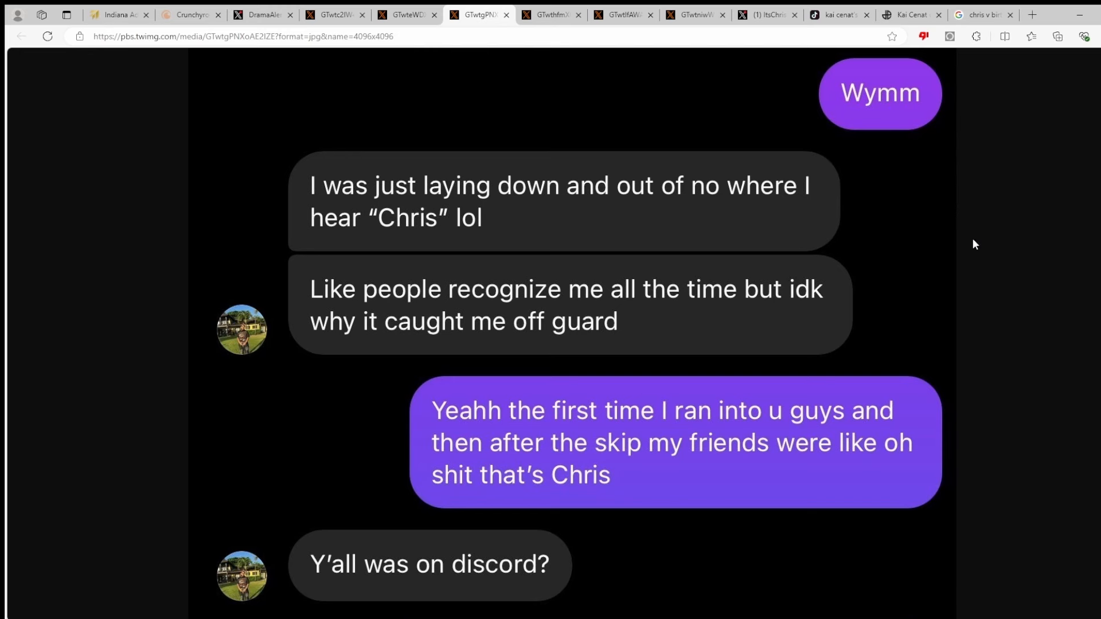
pyautogui.scroll(-3)
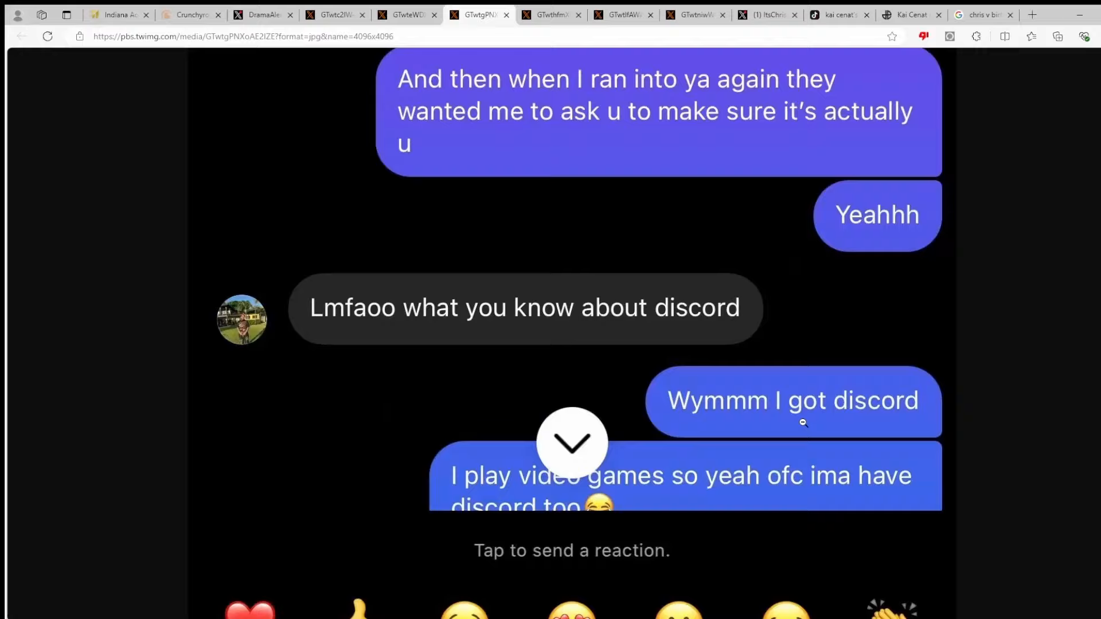
pyautogui.scroll(3)
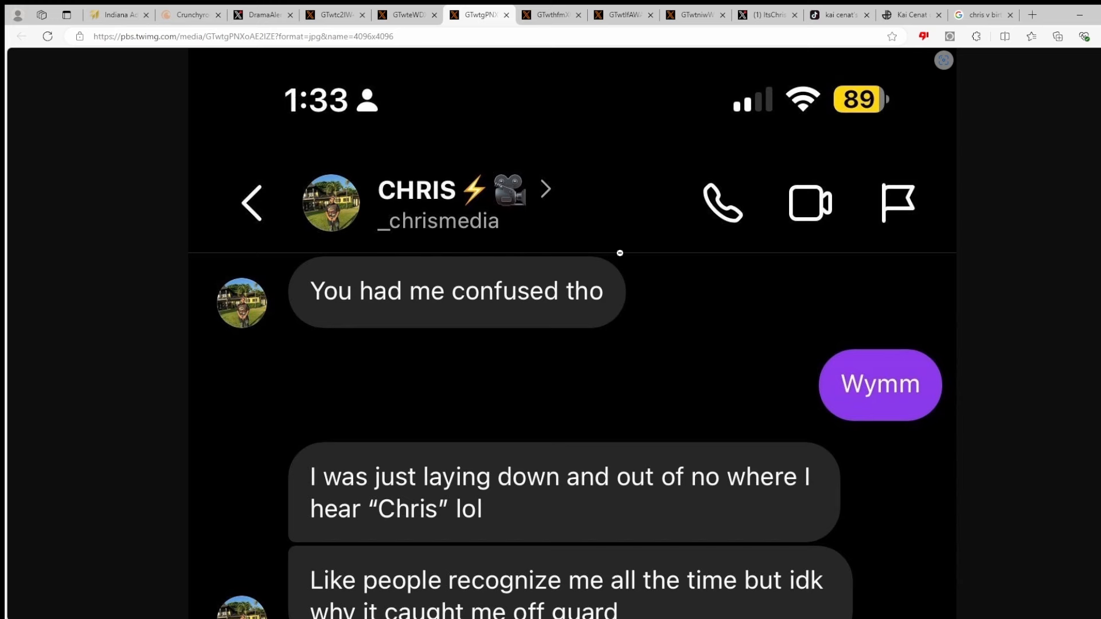
pyautogui.moveTo(498, 83)
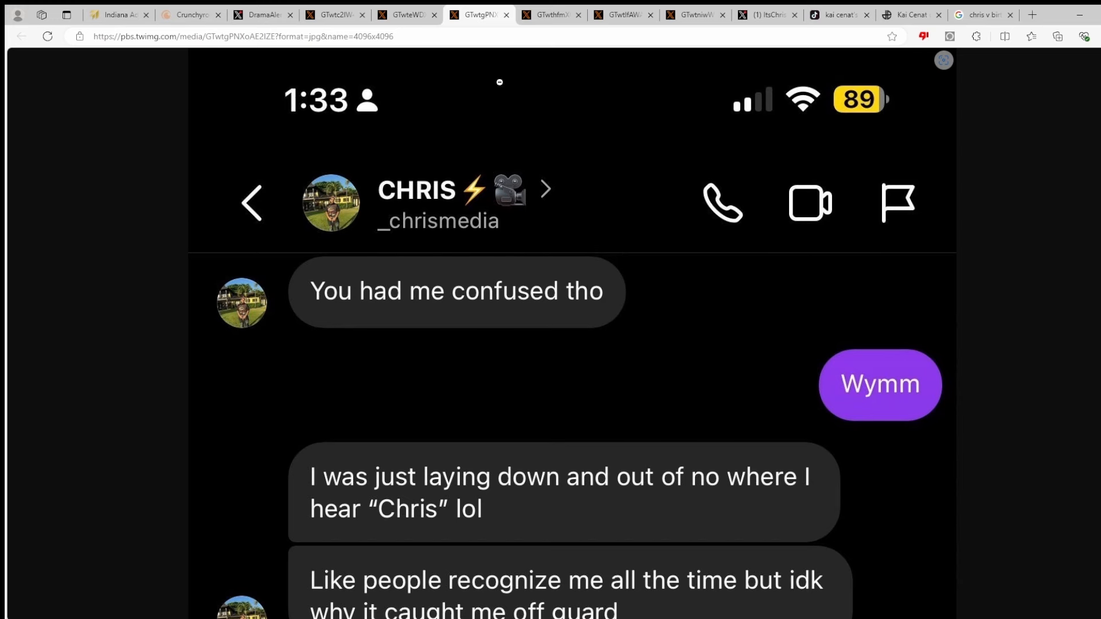
pyautogui.click(551, 14)
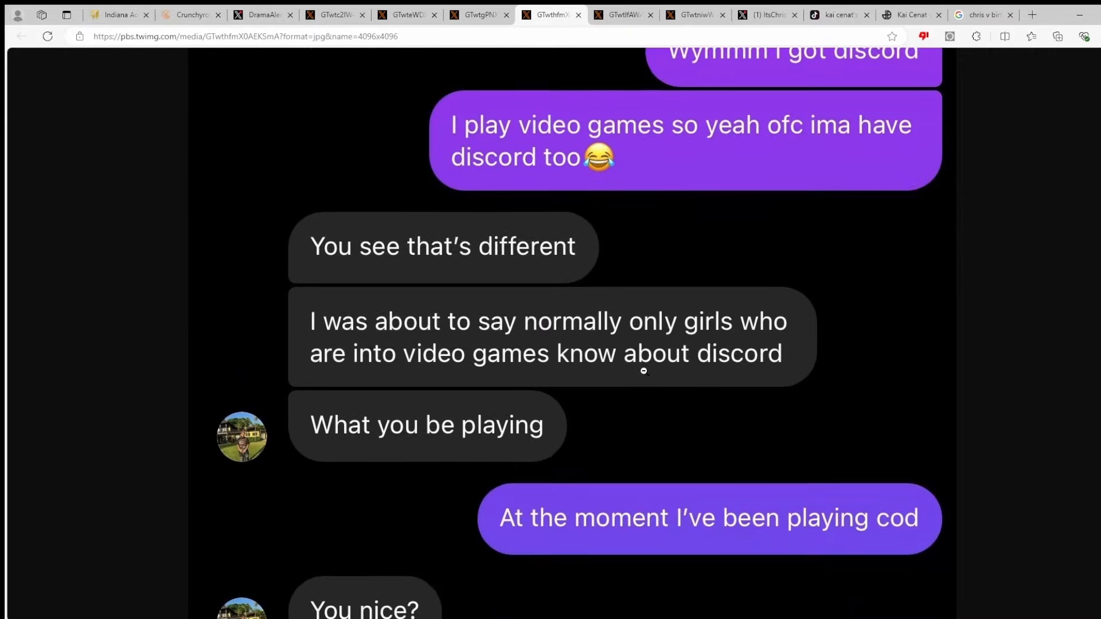
# Reread the December 15, 2021 chat screenshot, then move to the Snapchat messages screenshot
pyautogui.click(406, 13)
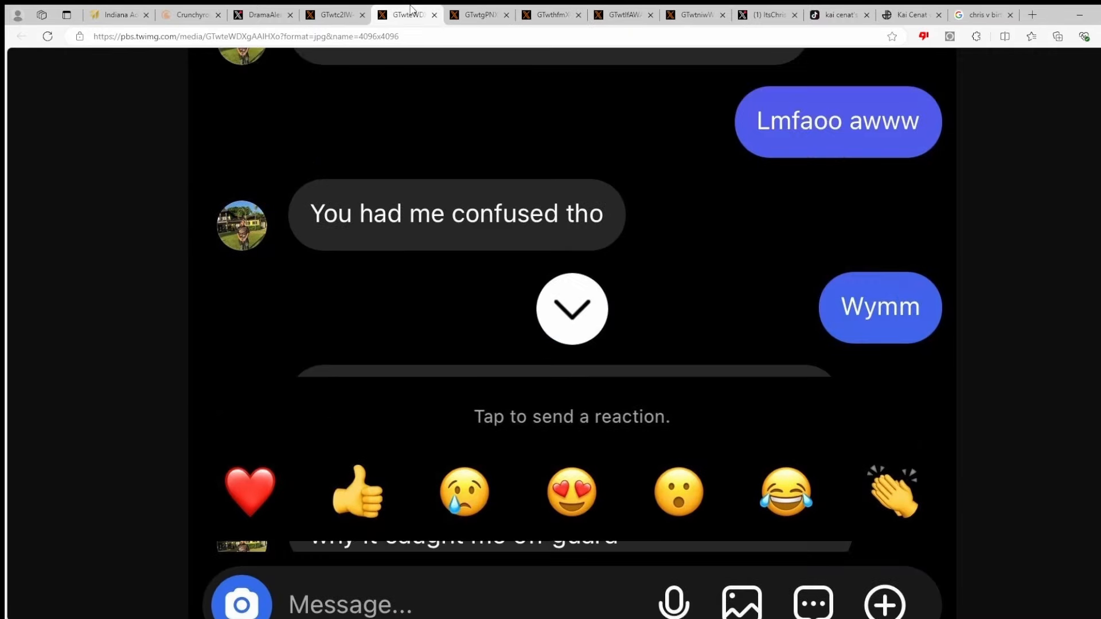
pyautogui.scroll(3)
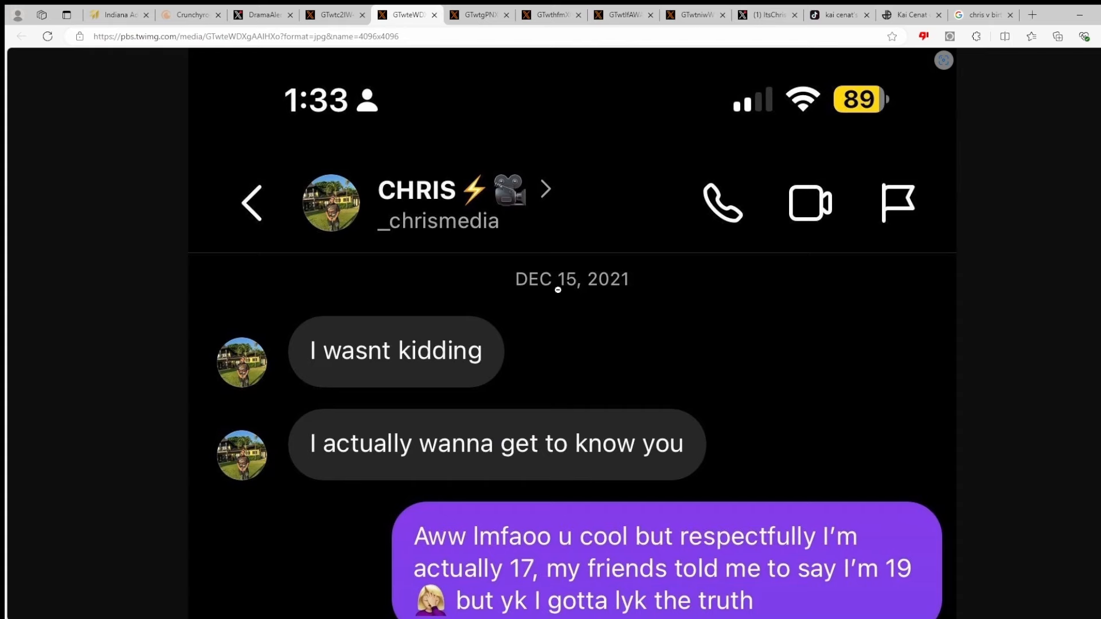
pyautogui.scroll(-3)
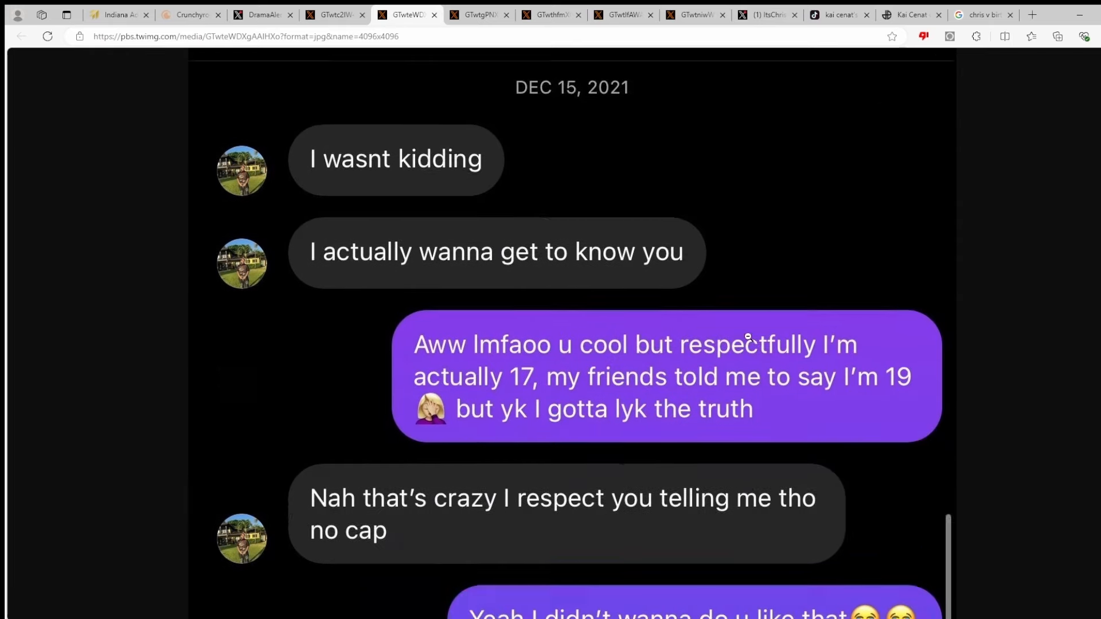
pyautogui.scroll(-3)
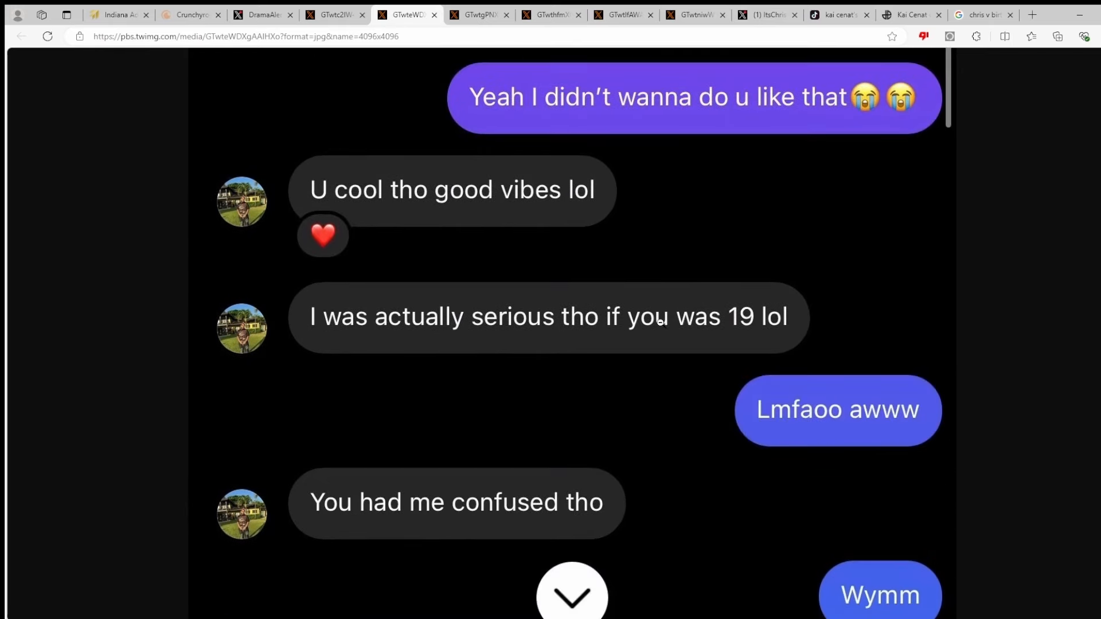
pyautogui.scroll(-3)
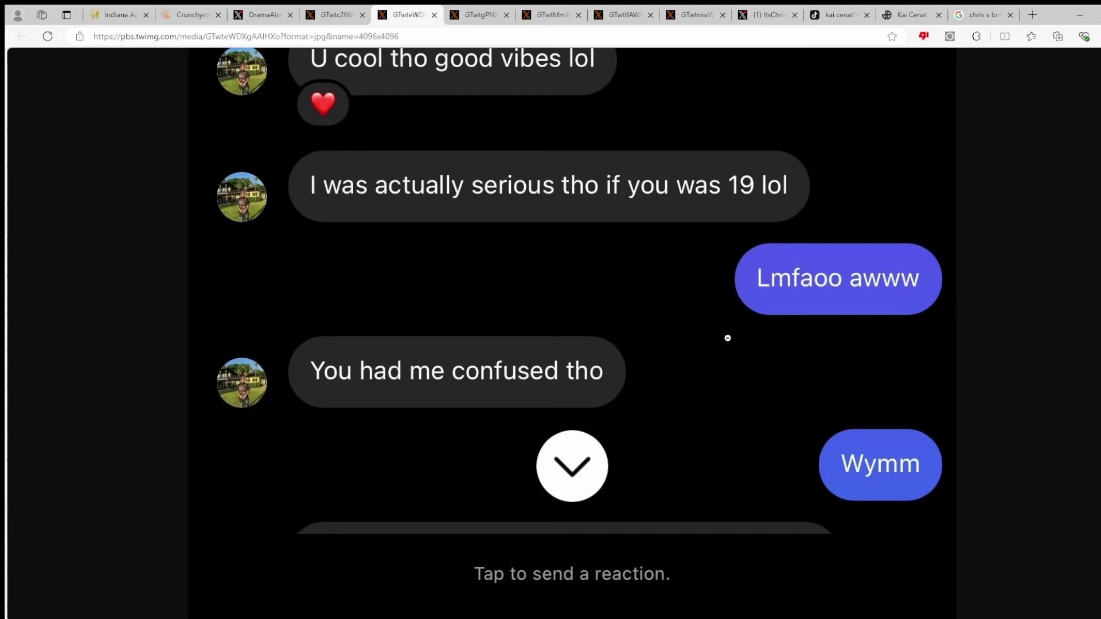
pyautogui.click(620, 14)
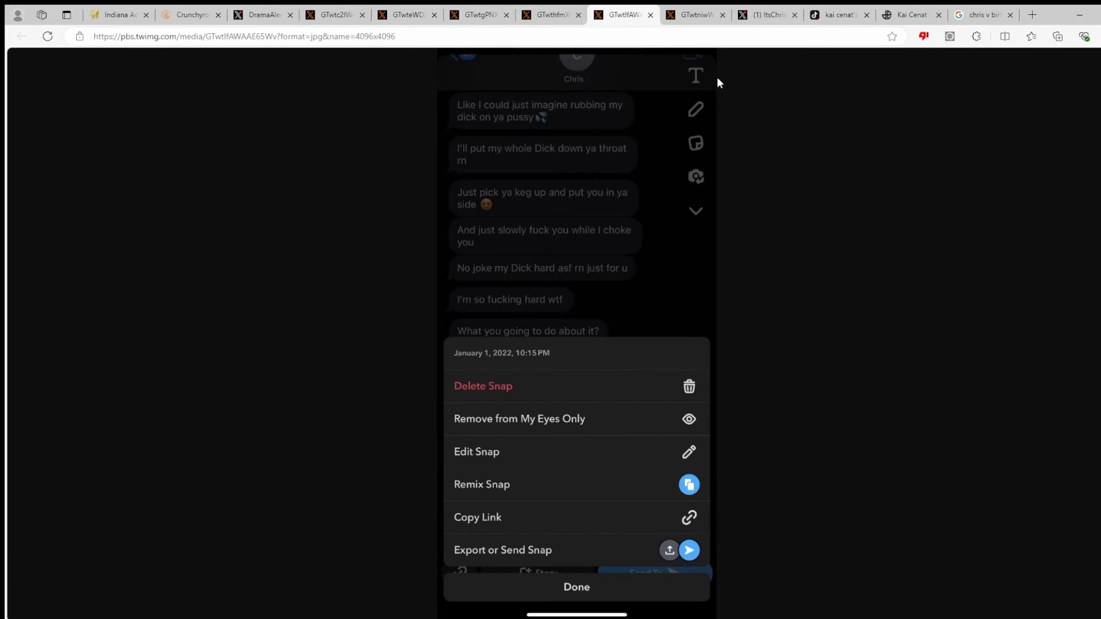
pyautogui.moveTo(569, 102)
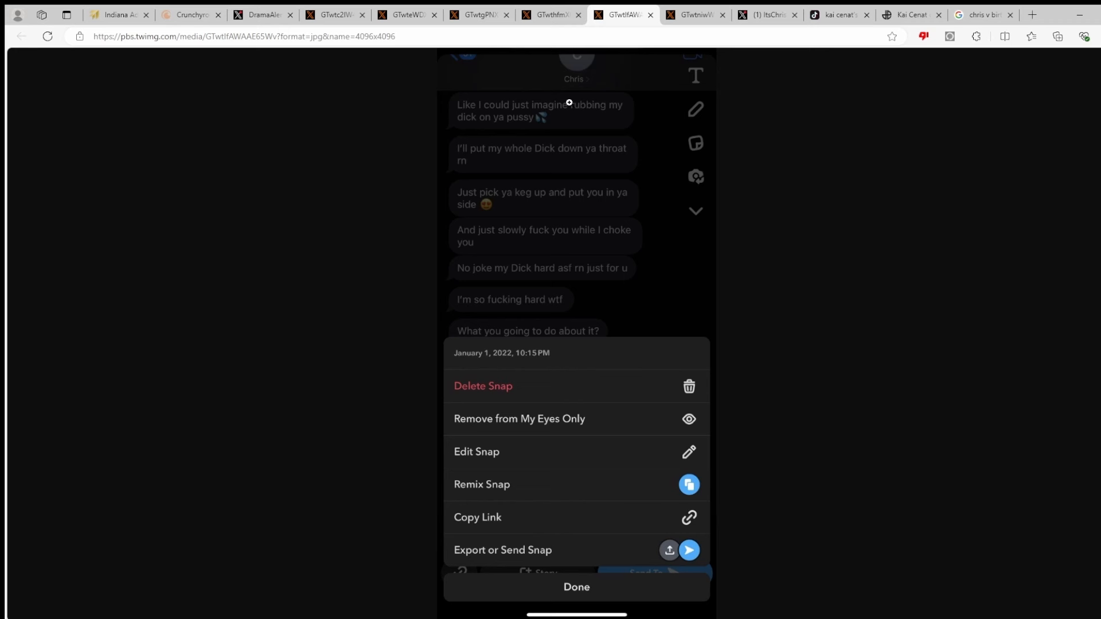
pyautogui.moveTo(874, 263)
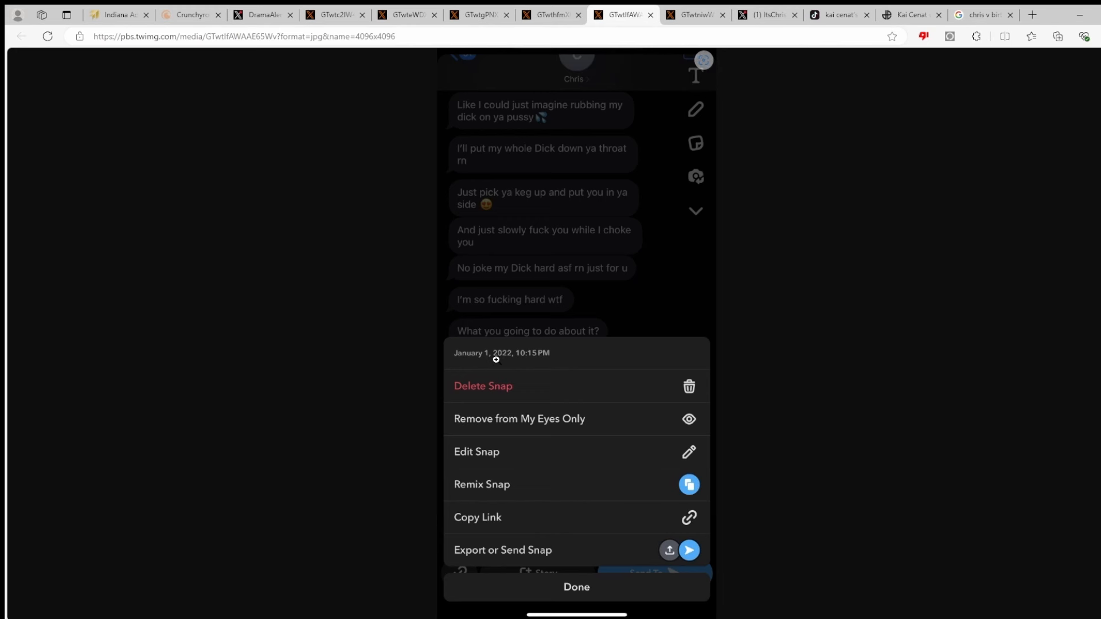
pyautogui.moveTo(681, 14)
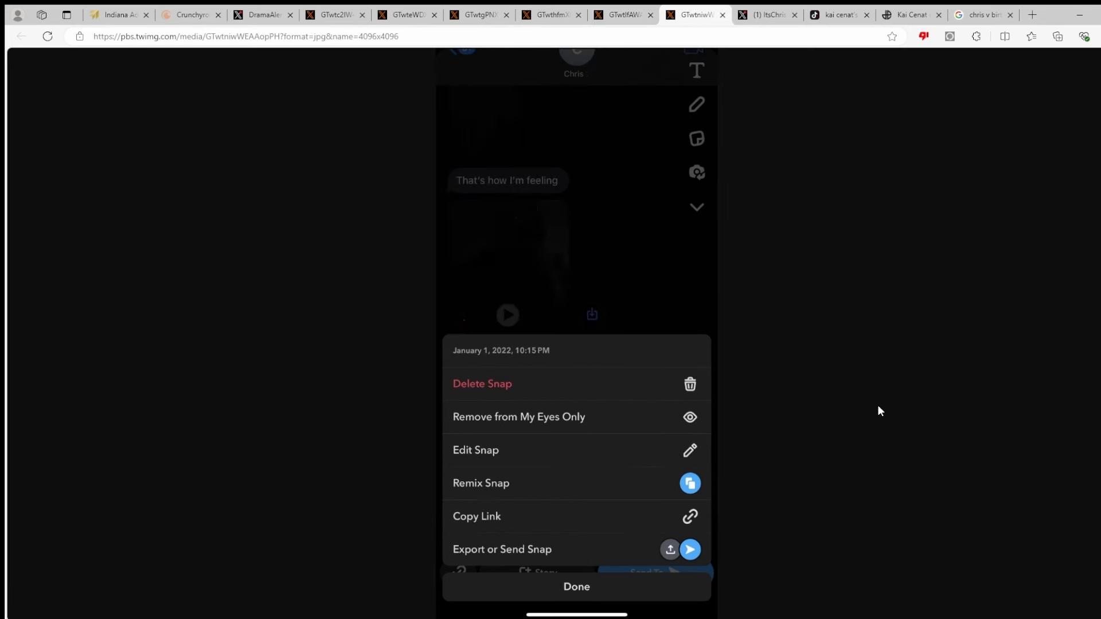
pyautogui.moveTo(523, 171)
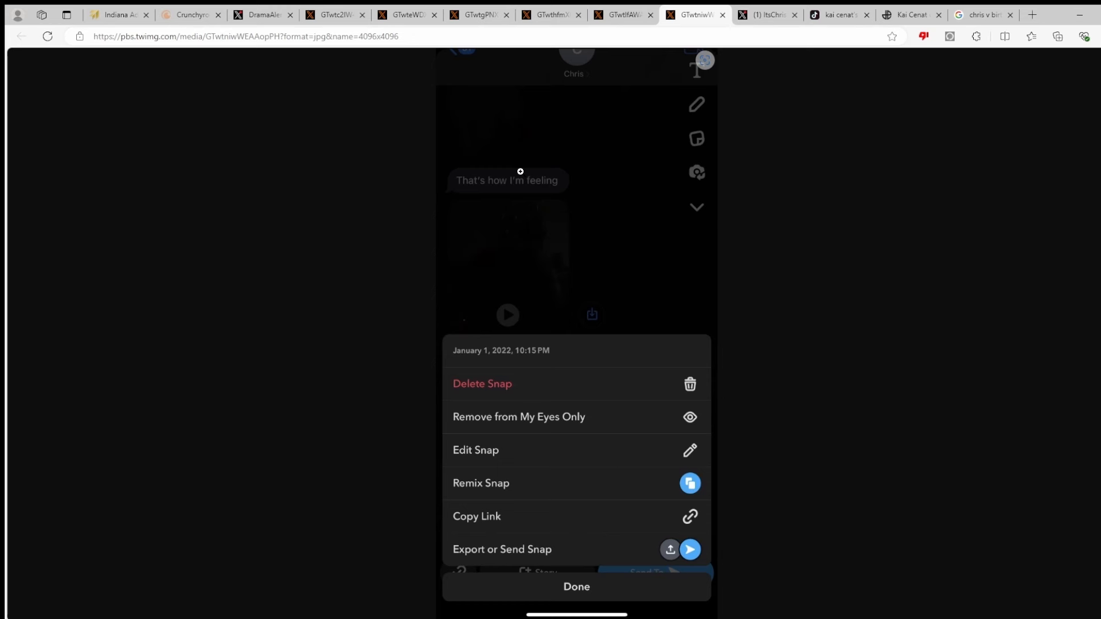
pyautogui.moveTo(861, 107)
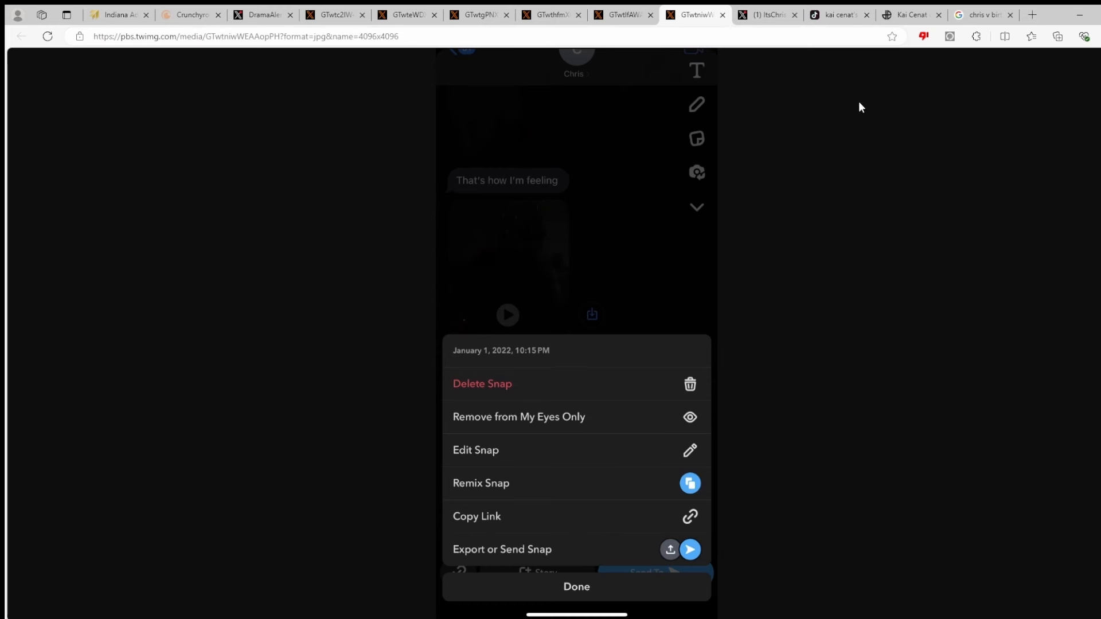
# Return from the Snapchat screenshot tab to the DramaAlert thread
pyautogui.click(263, 14)
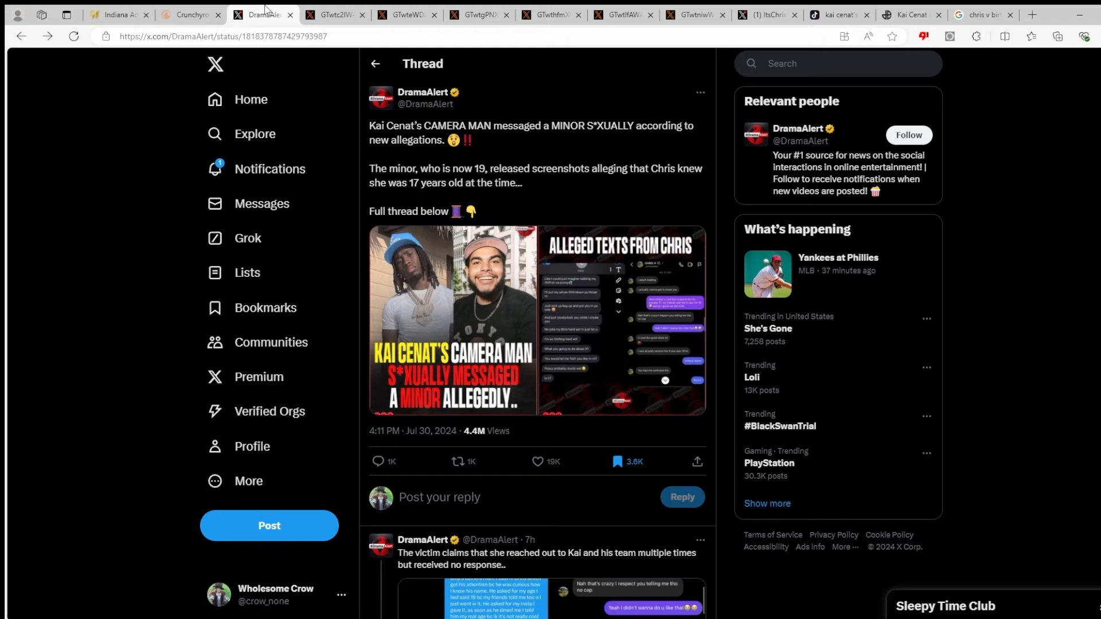
# Switch to the Dexerto article on Kai Cenat confirming his cameraman's underage scandal
pyautogui.click(909, 14)
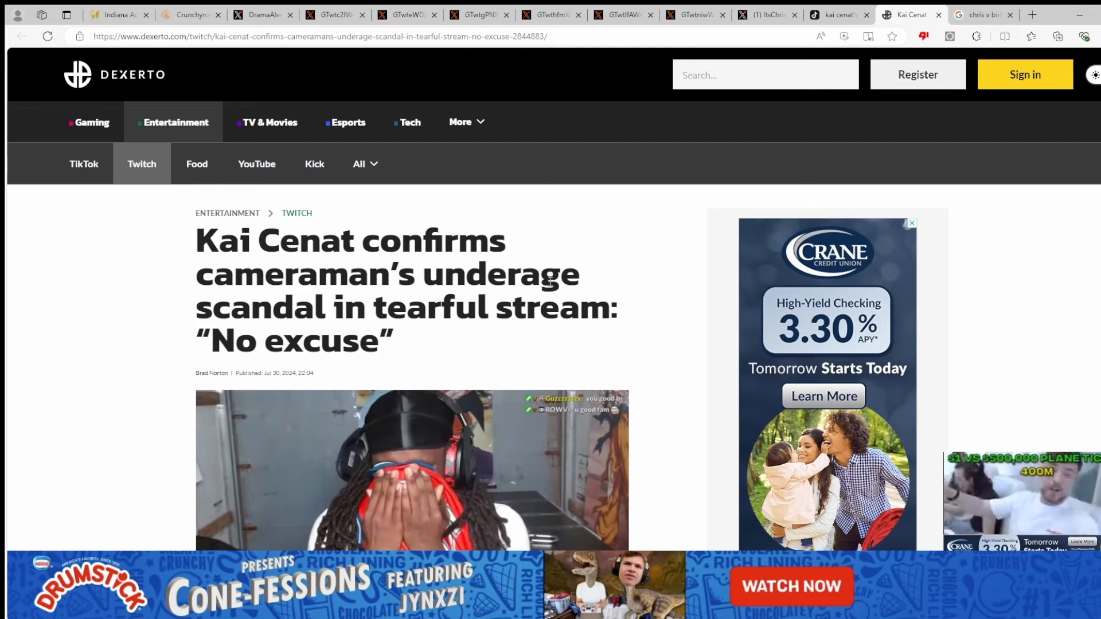
pyautogui.scroll(-3)
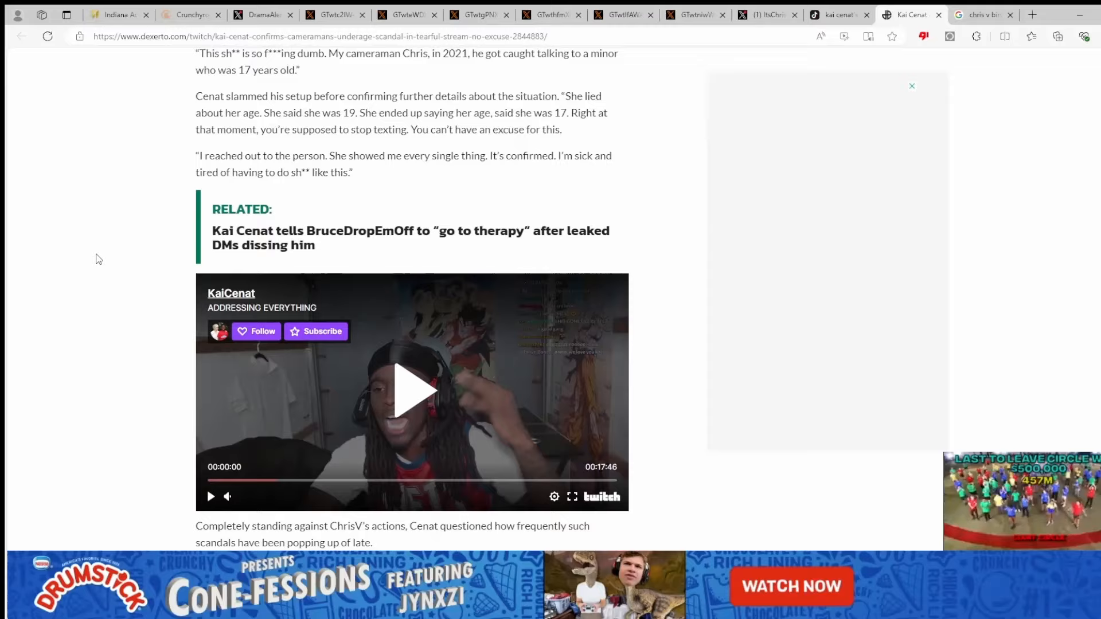
pyautogui.scroll(-3)
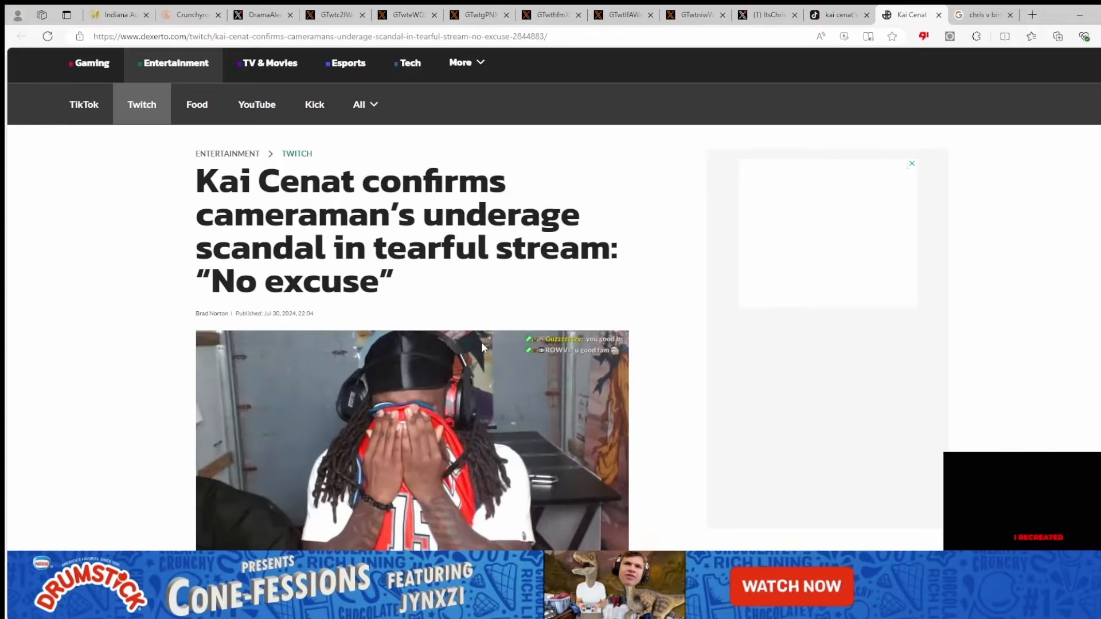
# Scroll the article past the screenshot leak and DramaAlert embed to Cenat's stream quotes
pyautogui.scroll(-3)
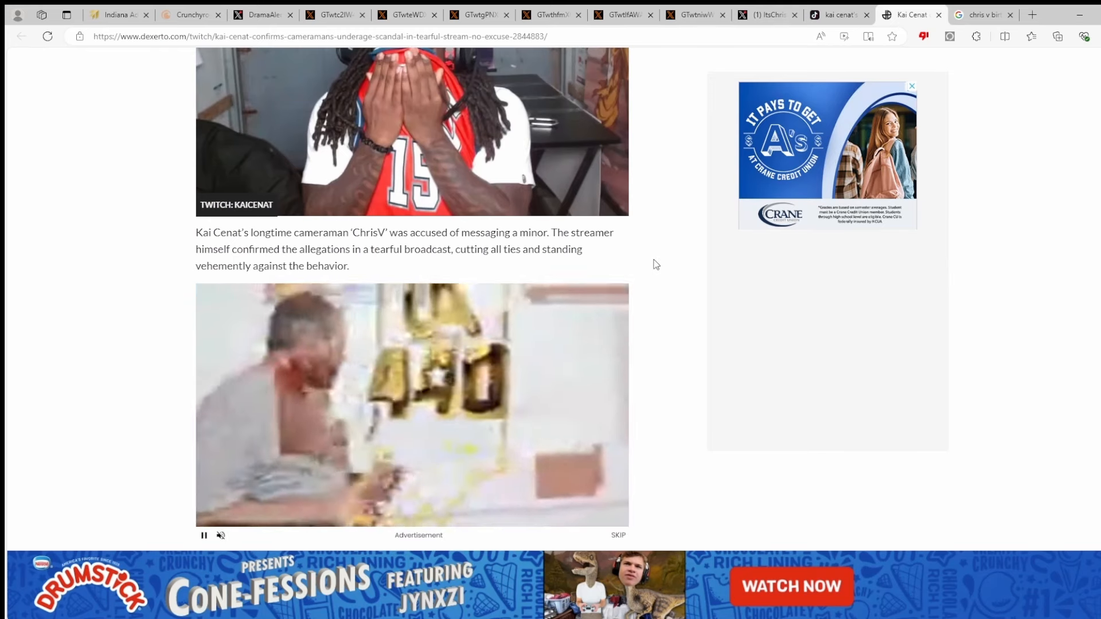
pyautogui.scroll(-3)
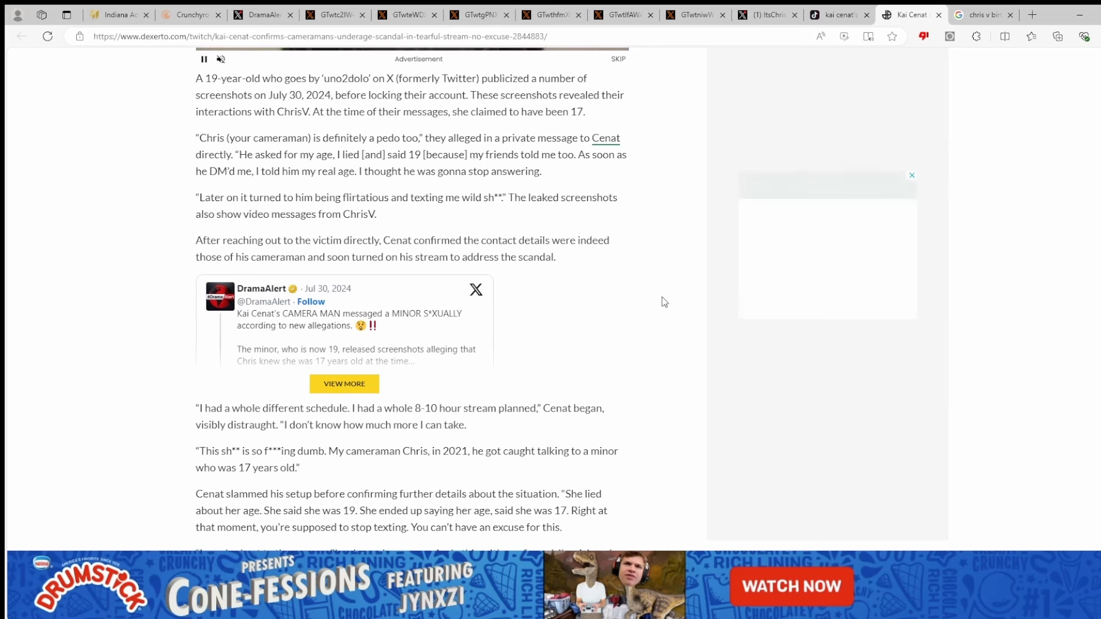
pyautogui.scroll(-3)
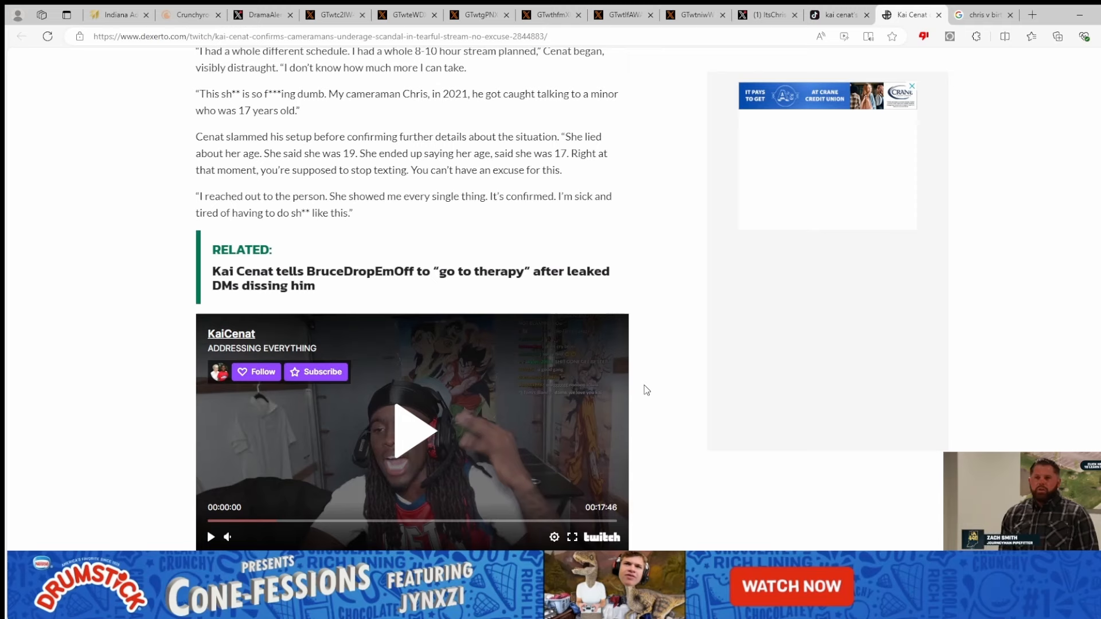
pyautogui.scroll(3)
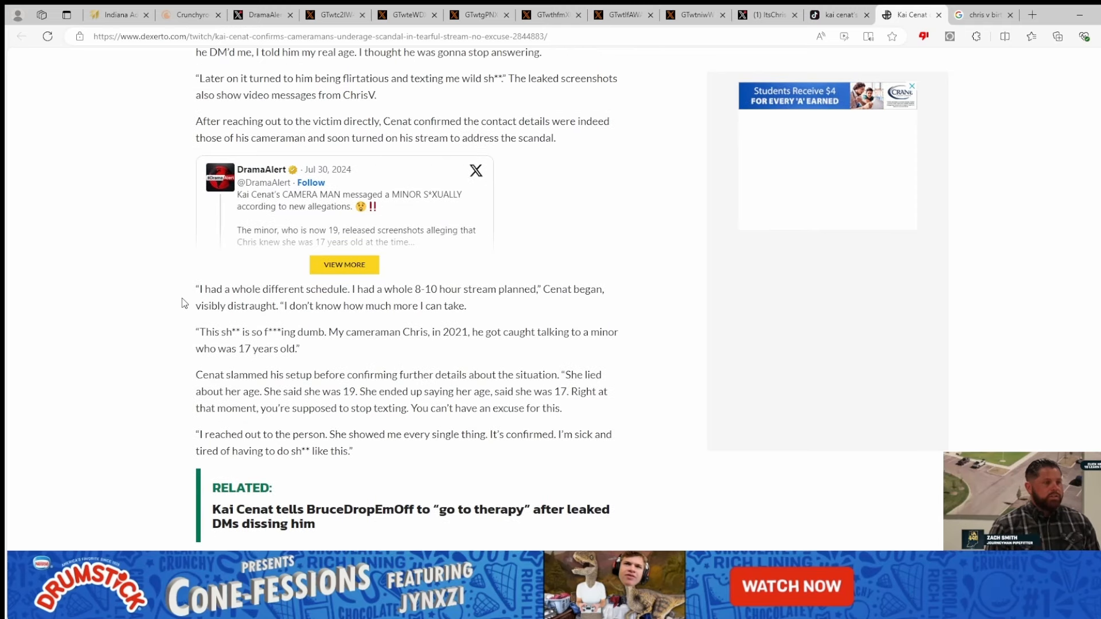
pyautogui.moveTo(360, 302)
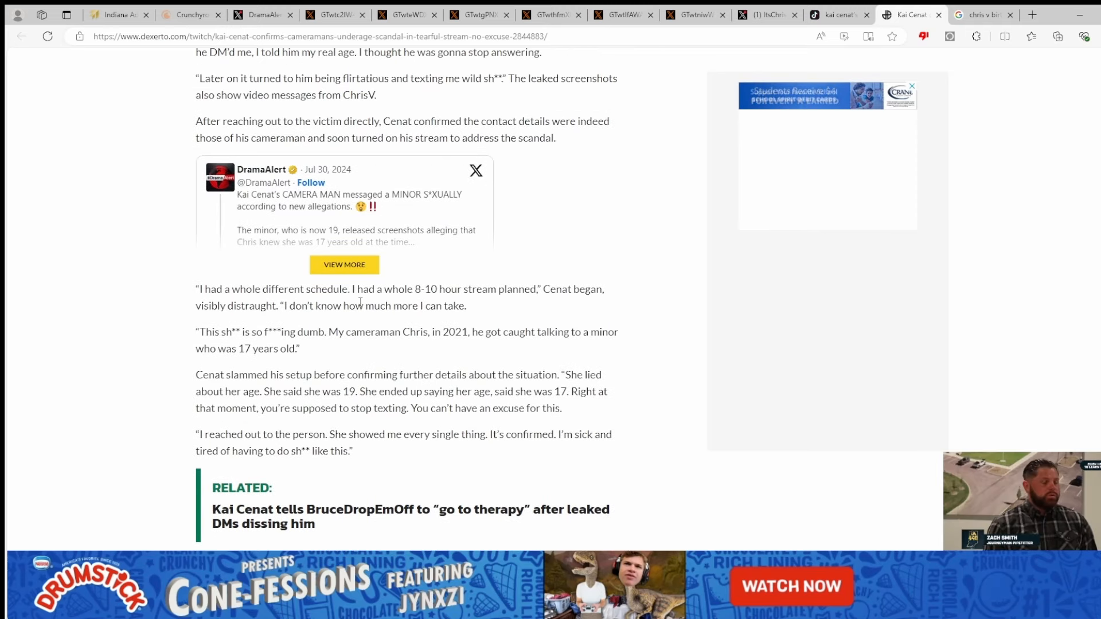
pyautogui.moveTo(569, 301)
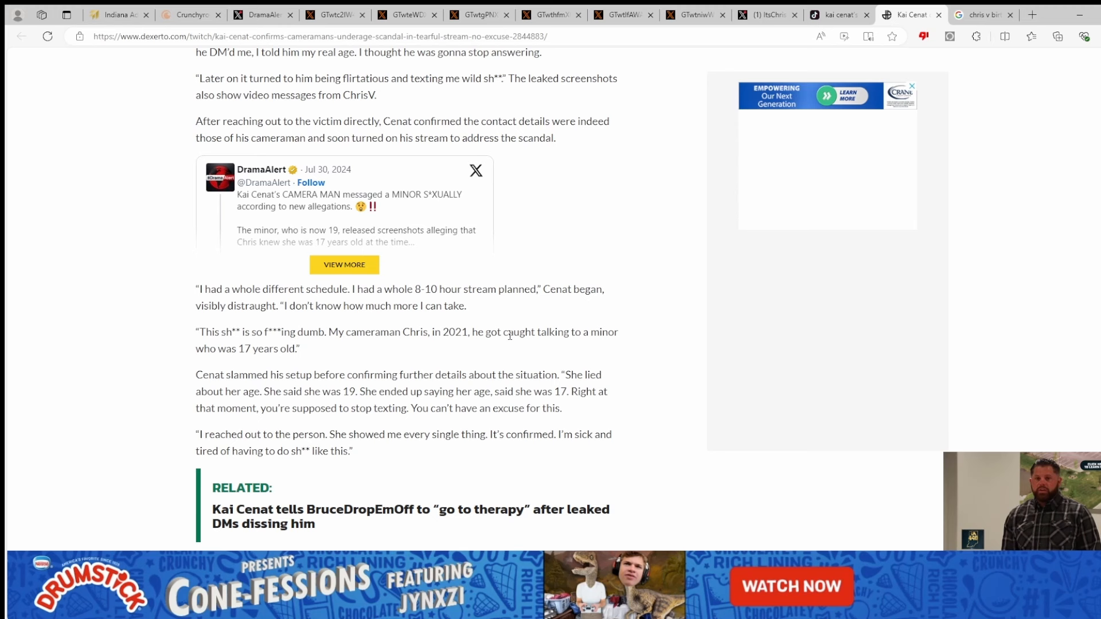
pyautogui.moveTo(551, 329)
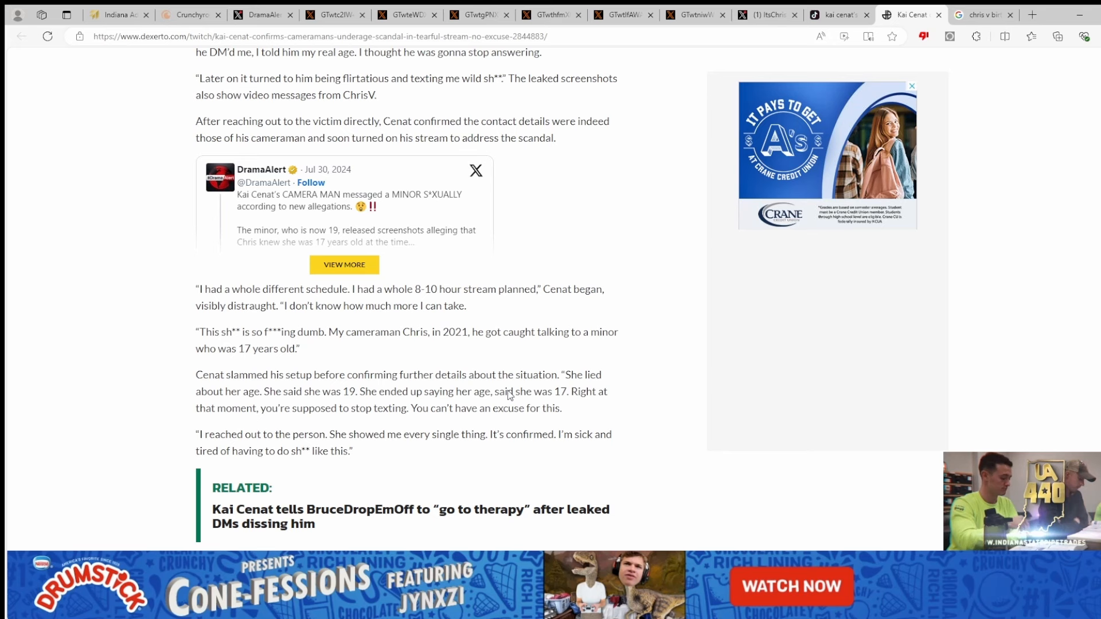
pyautogui.moveTo(596, 409)
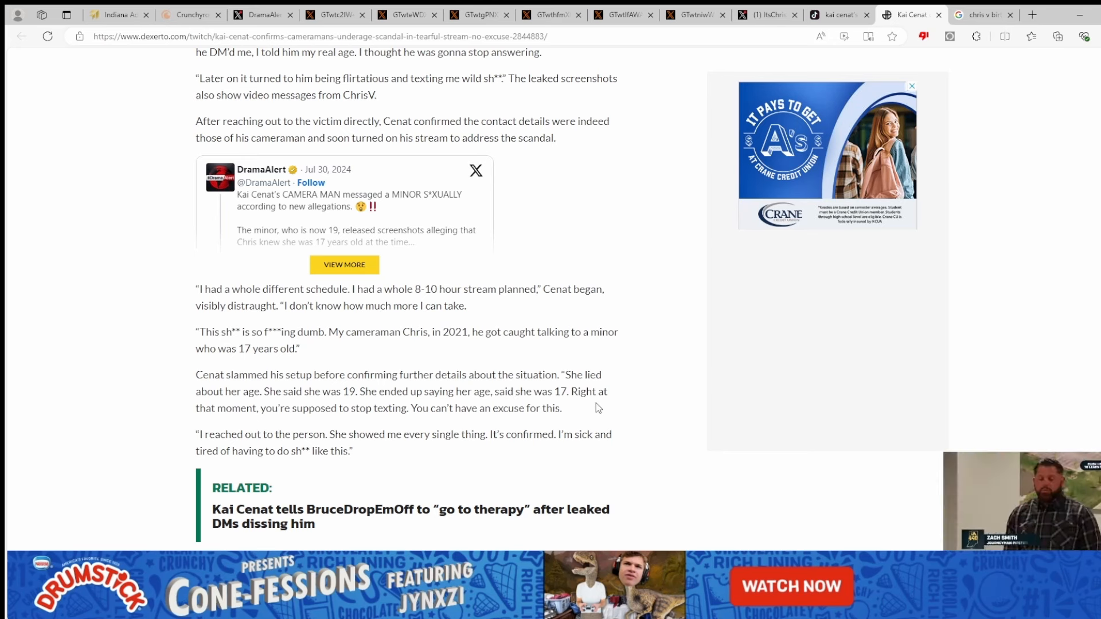
pyautogui.moveTo(364, 422)
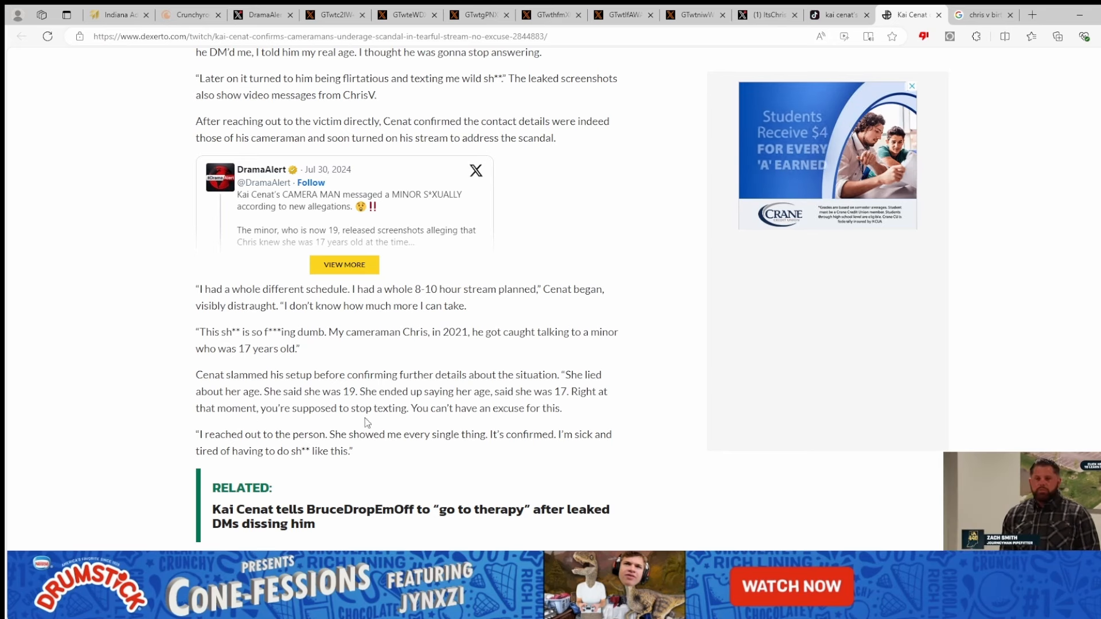
pyautogui.moveTo(400, 436)
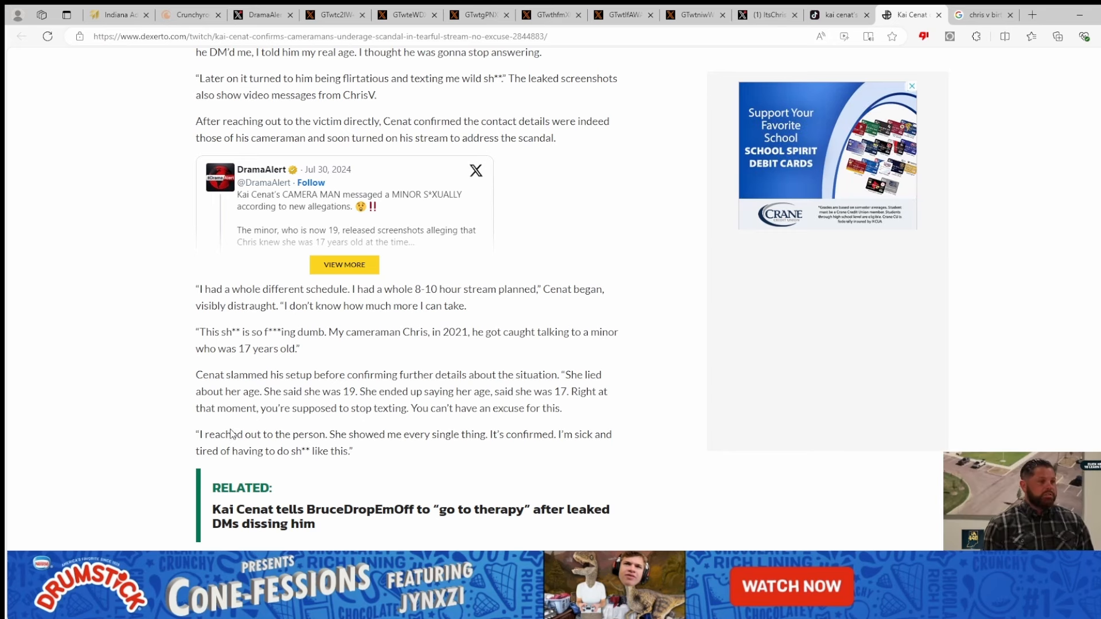
# Scroll back through the screenshot leak section to the headline, lead photo and ChrisV intro
pyautogui.scroll(3)
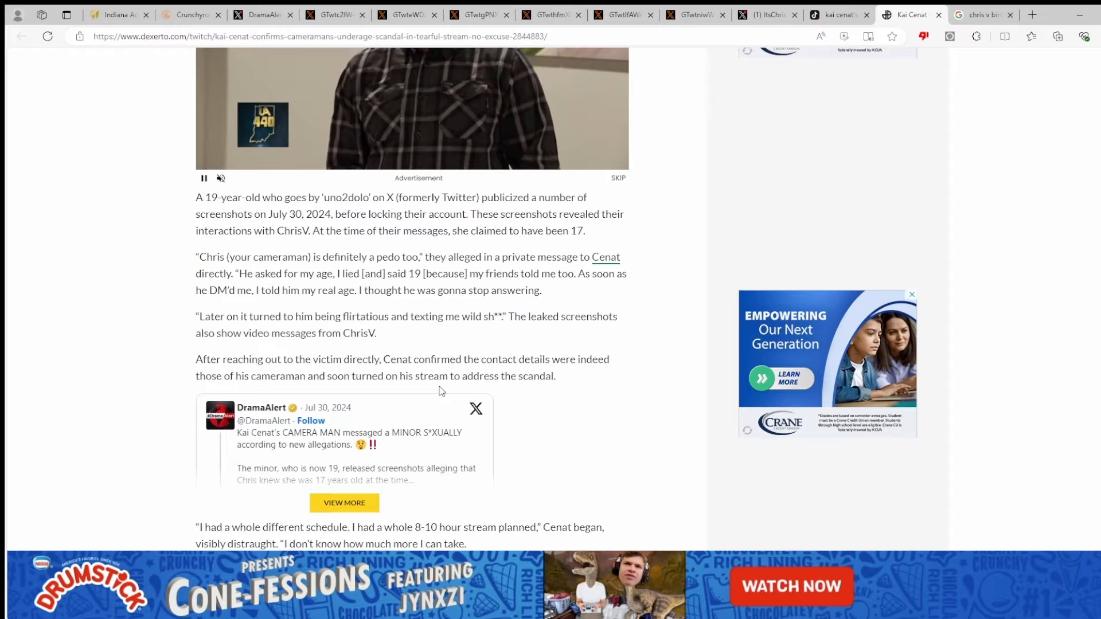
pyautogui.scroll(3)
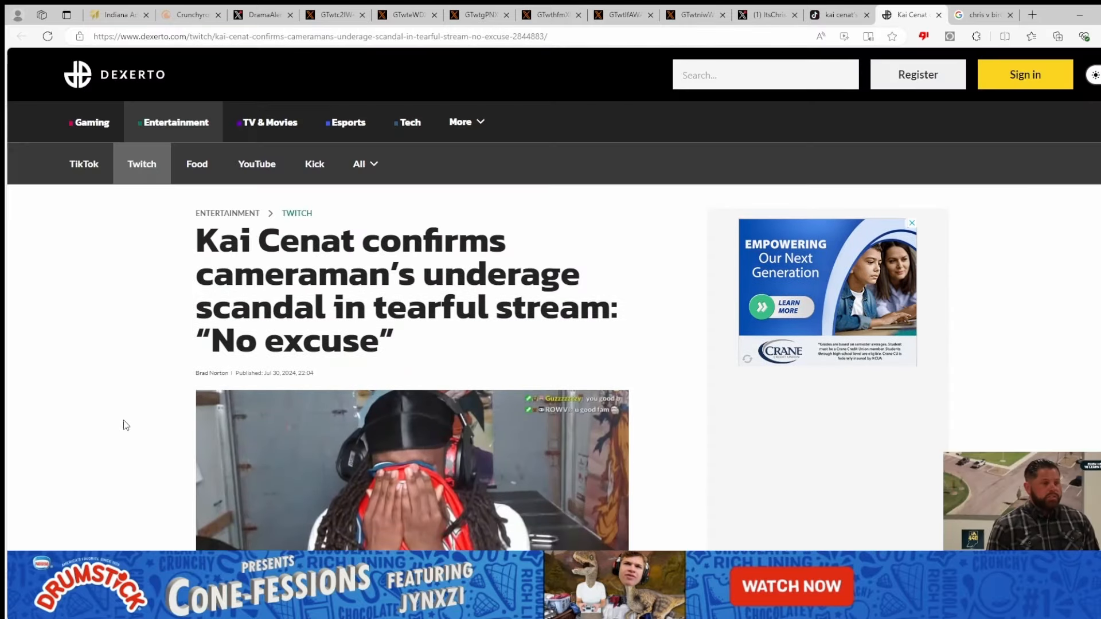
pyautogui.scroll(-3)
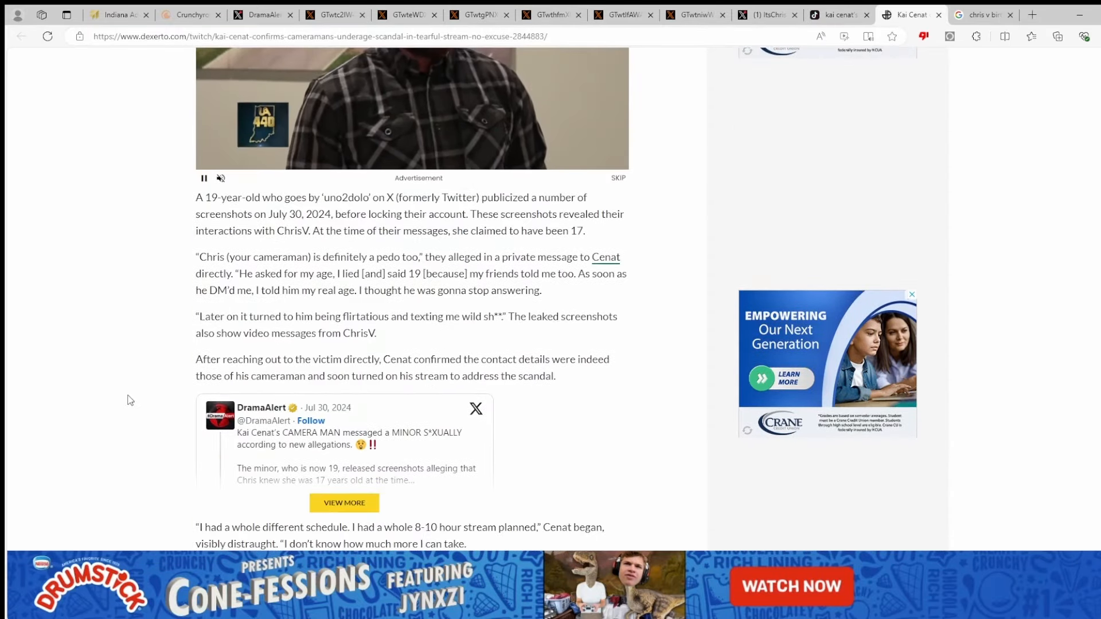
pyautogui.scroll(-3)
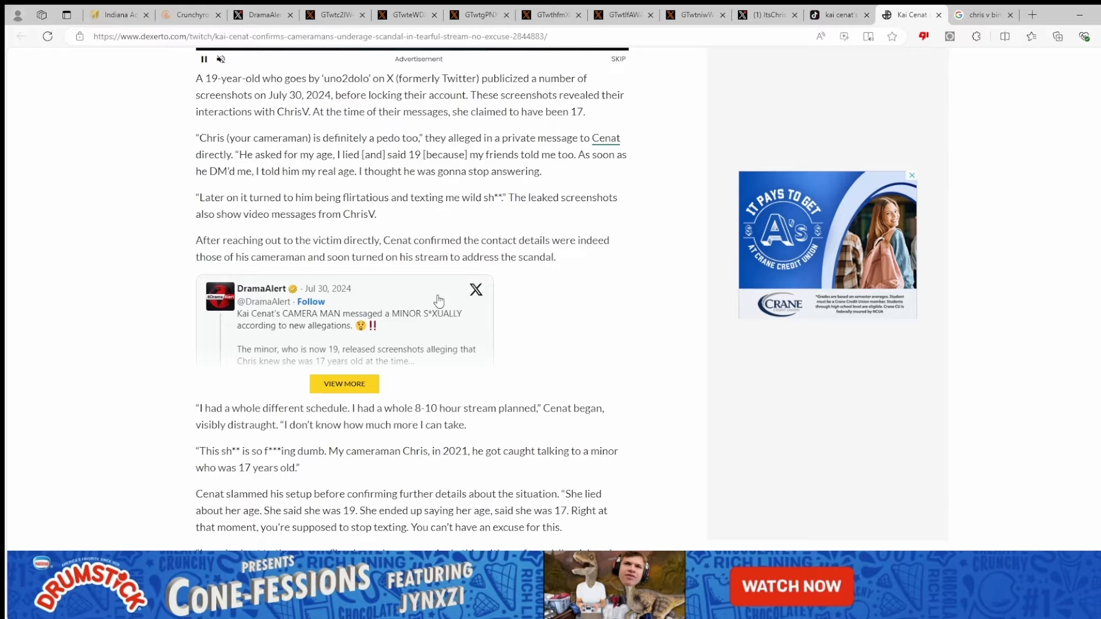
pyautogui.scroll(3)
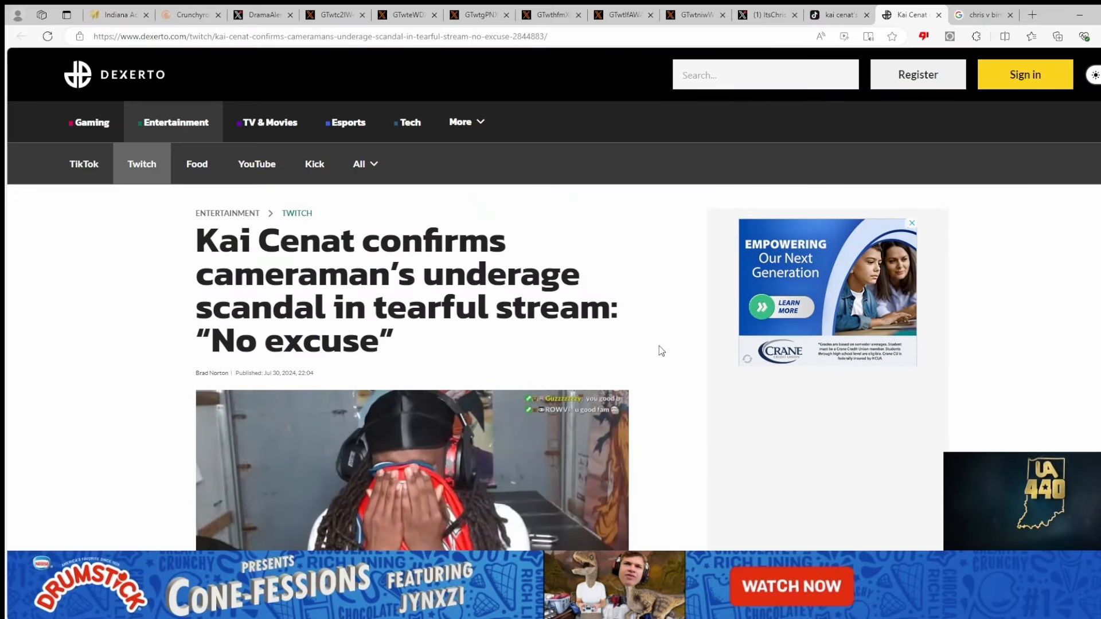
pyautogui.scroll(-3)
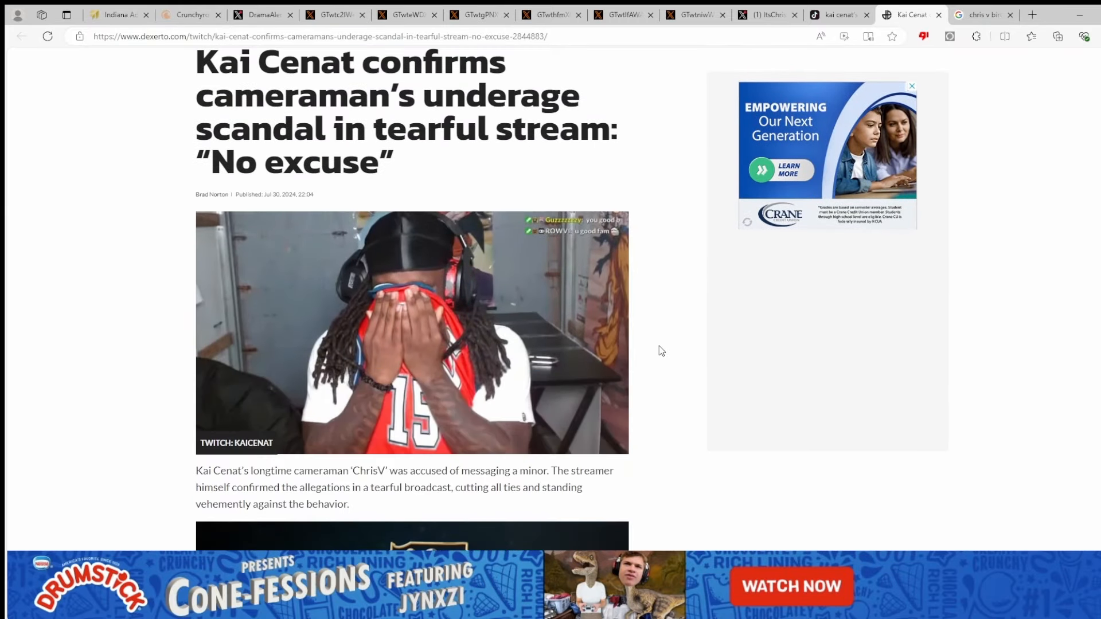